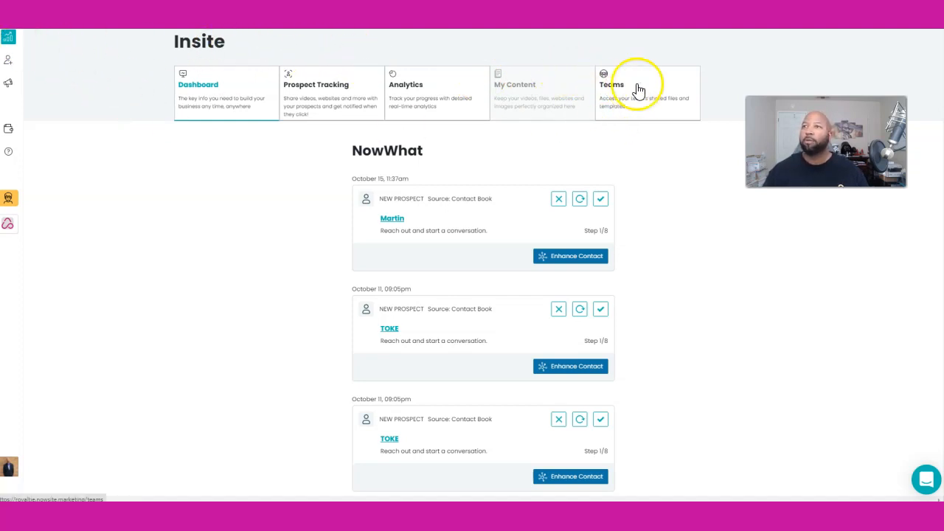
mouse_move(399, 107)
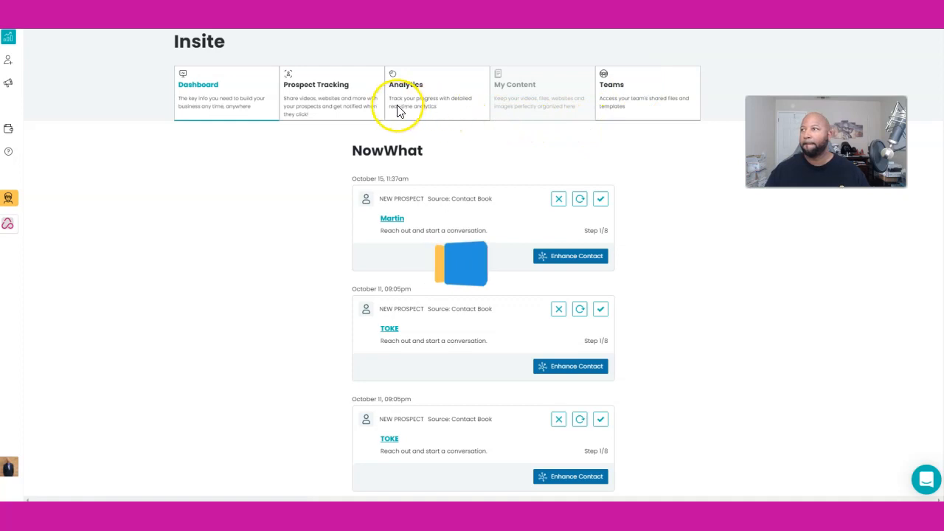
mouse_move(168, 100)
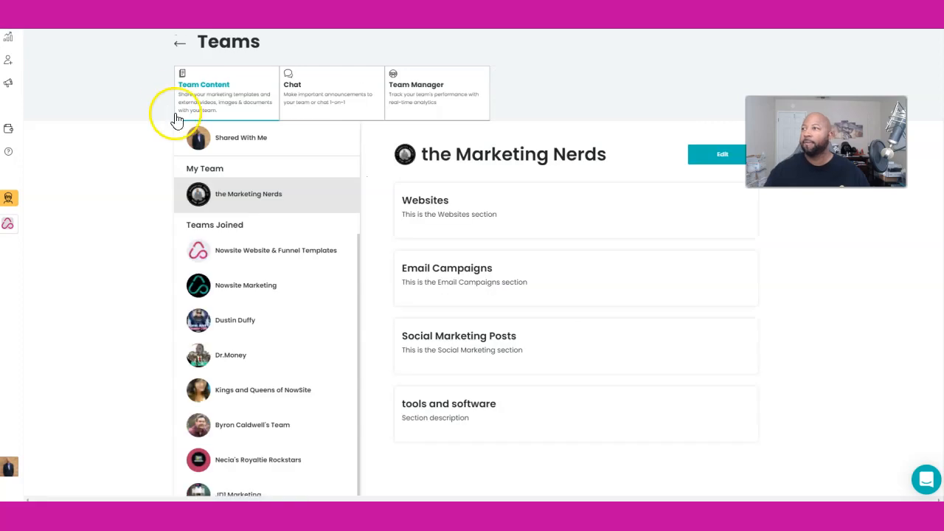
mouse_move(253, 258)
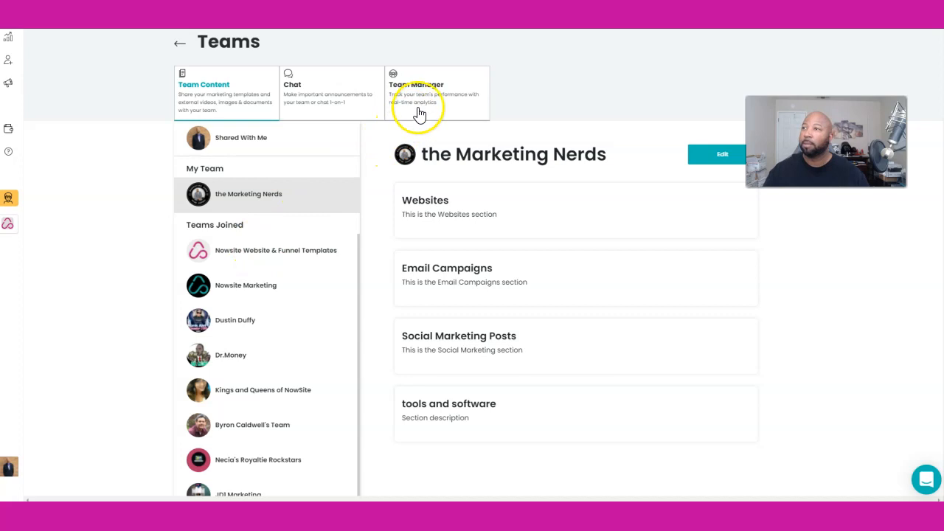
- Open Team Manager to show the Marketing Nerds team content and joined teams
click(417, 83)
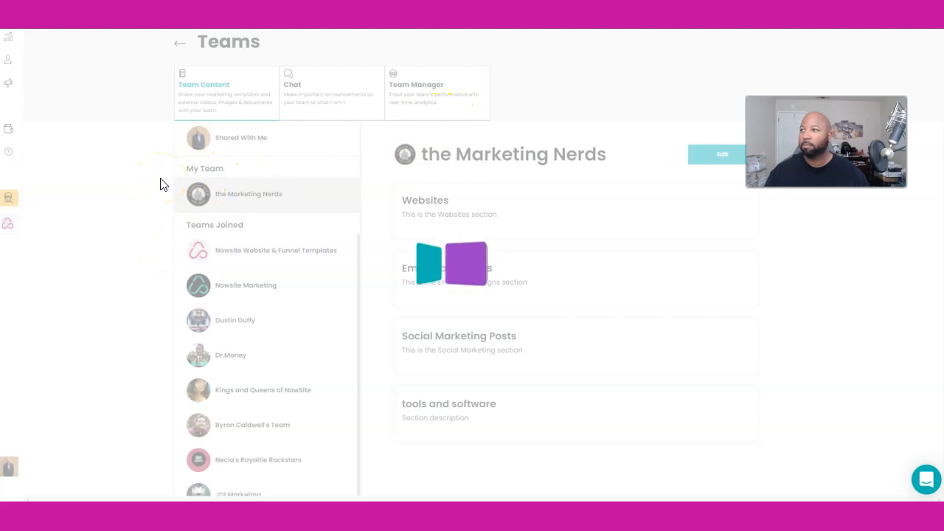
- Search Join a Team for 'nowsite w' to list the Nowsite Website & Funnel Templates teams
click(416, 92)
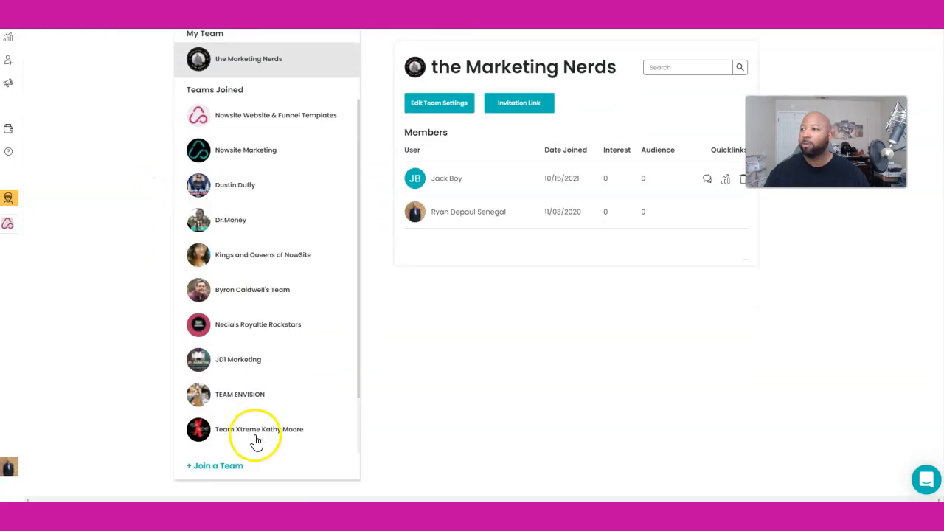
click(215, 466)
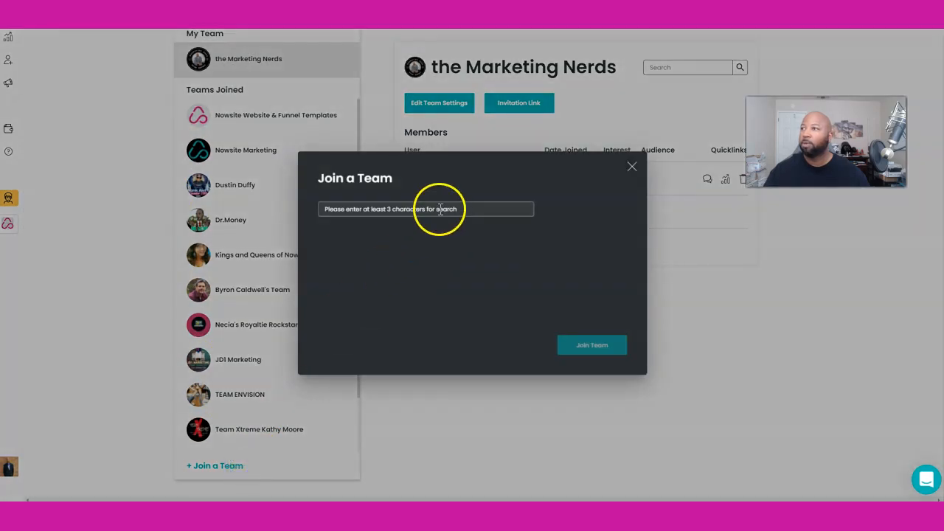
text(nows)
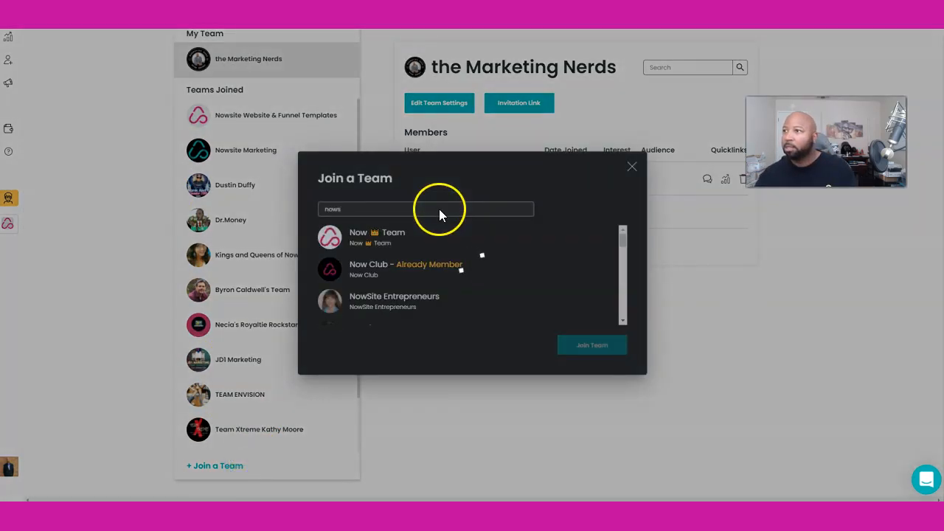
text(i)
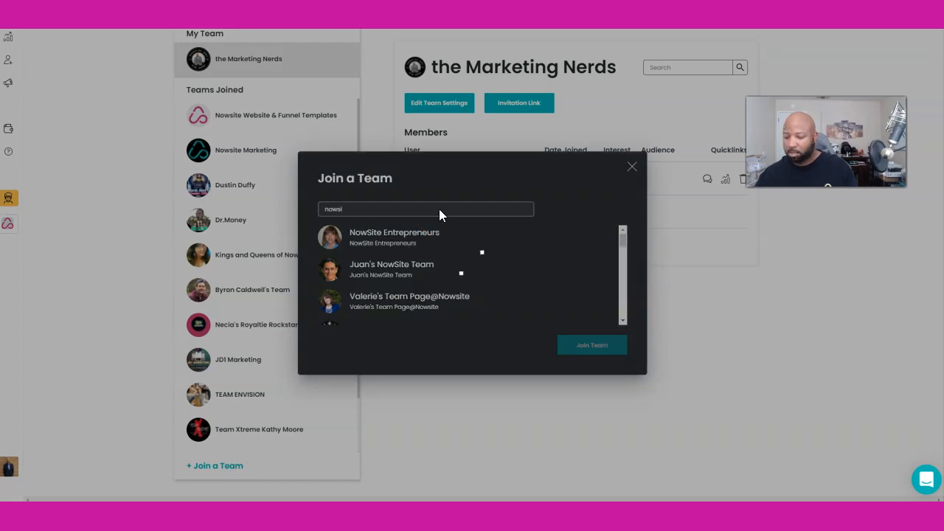
text(nowsite w)
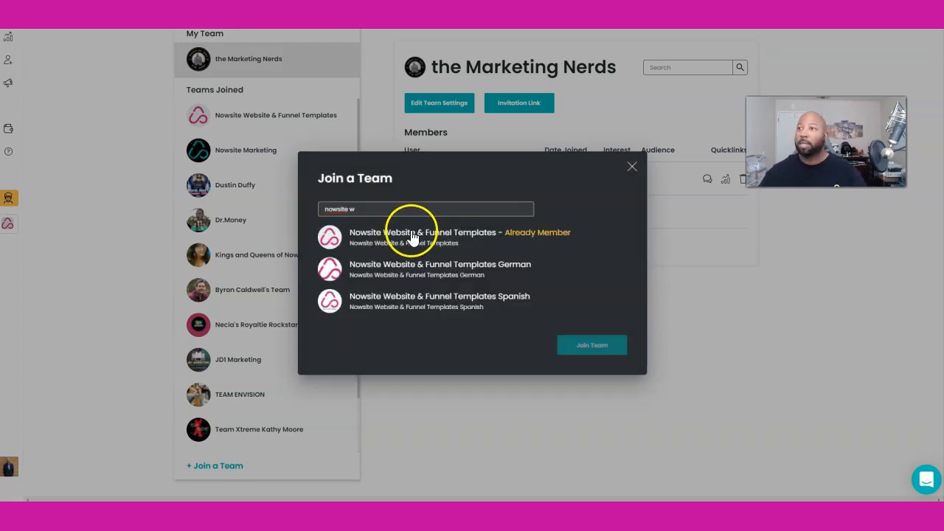
mouse_move(542, 240)
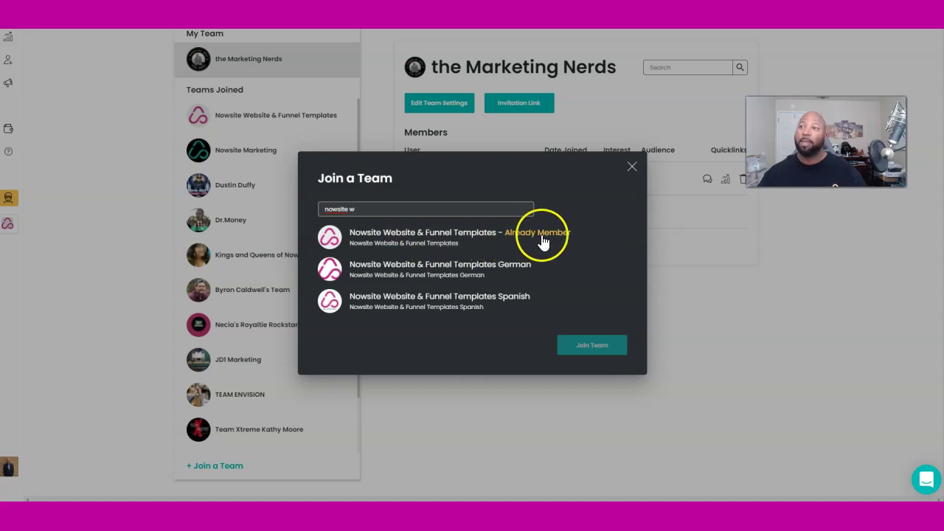
mouse_move(542, 242)
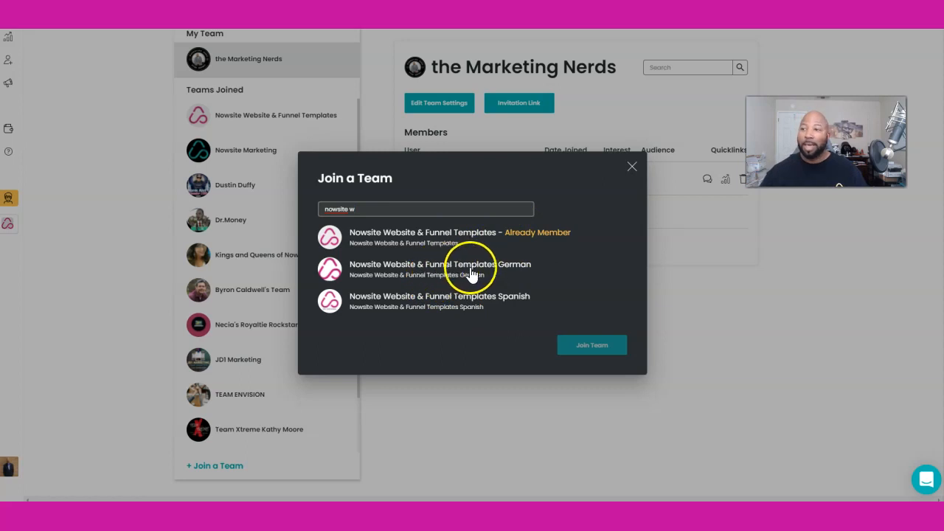
mouse_move(501, 306)
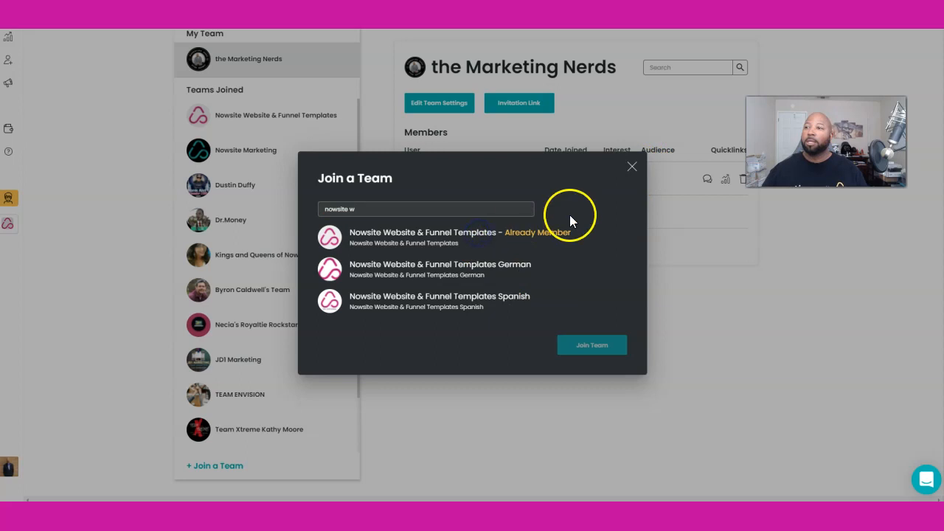
- Dismiss the team search and view the Nowsite Website & Funnel Templates member list
click(632, 166)
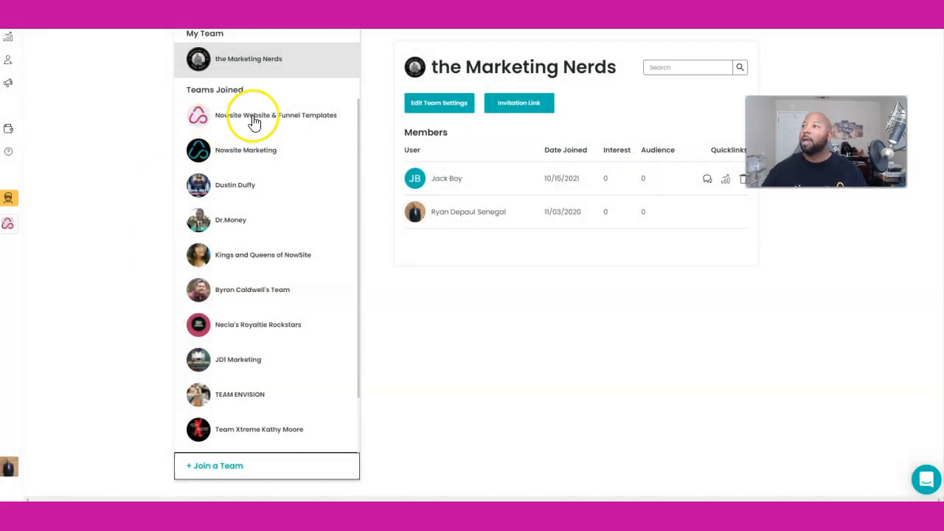
click(253, 115)
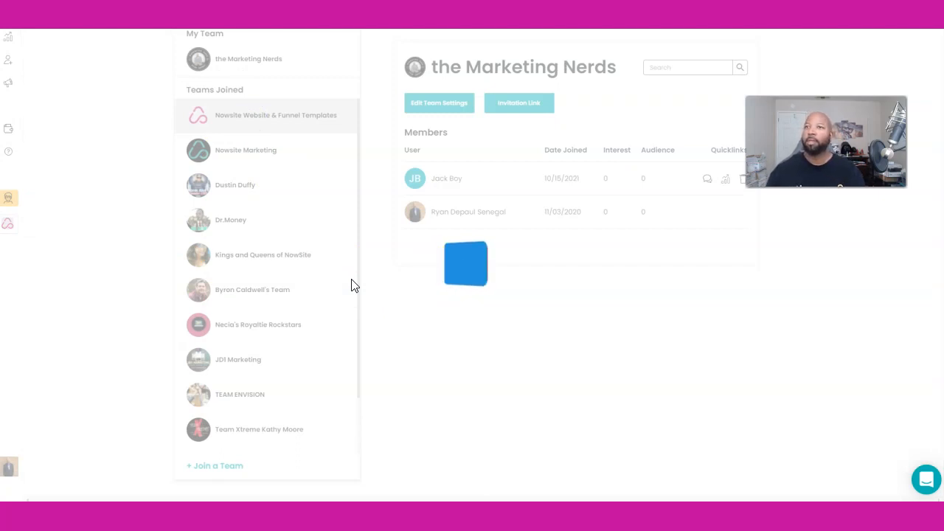
click(275, 115)
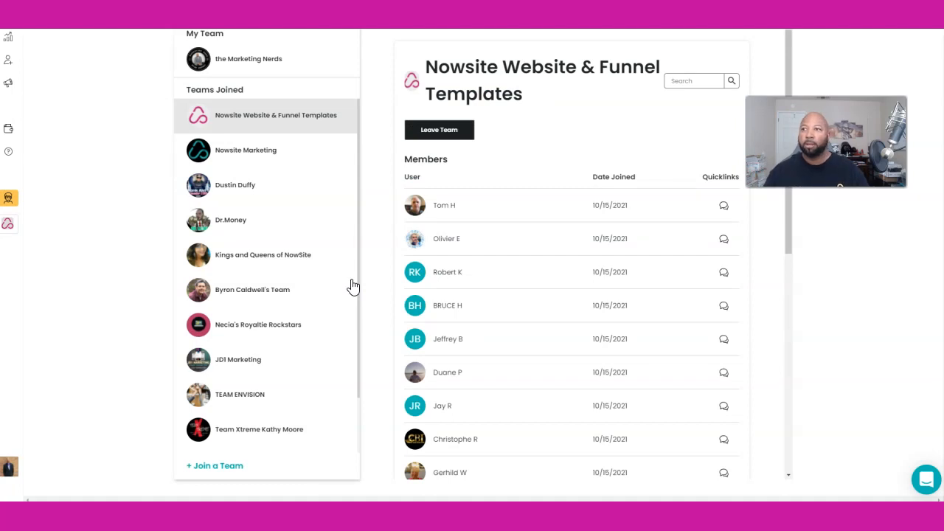
scroll(up, 3)
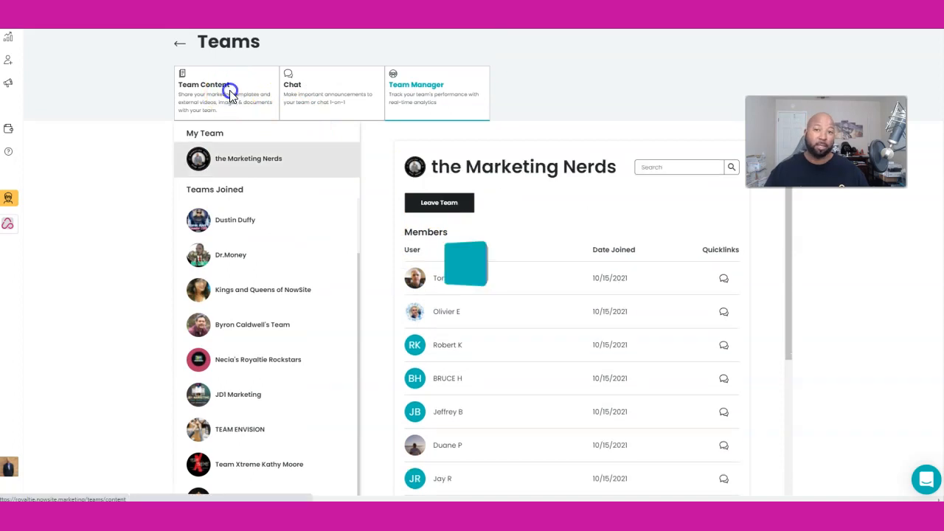
- Show the team's shared templates and scroll down to Complete Sales Funnels for Industries
click(204, 84)
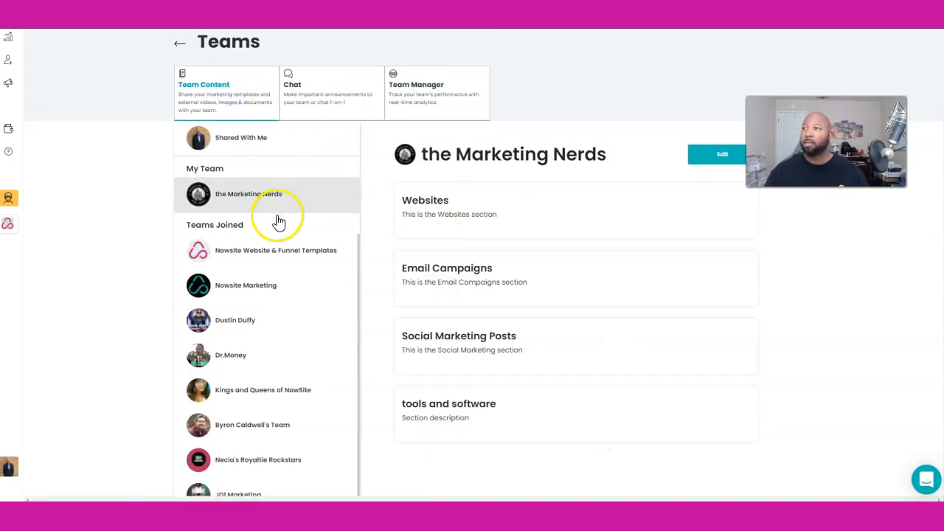
click(275, 250)
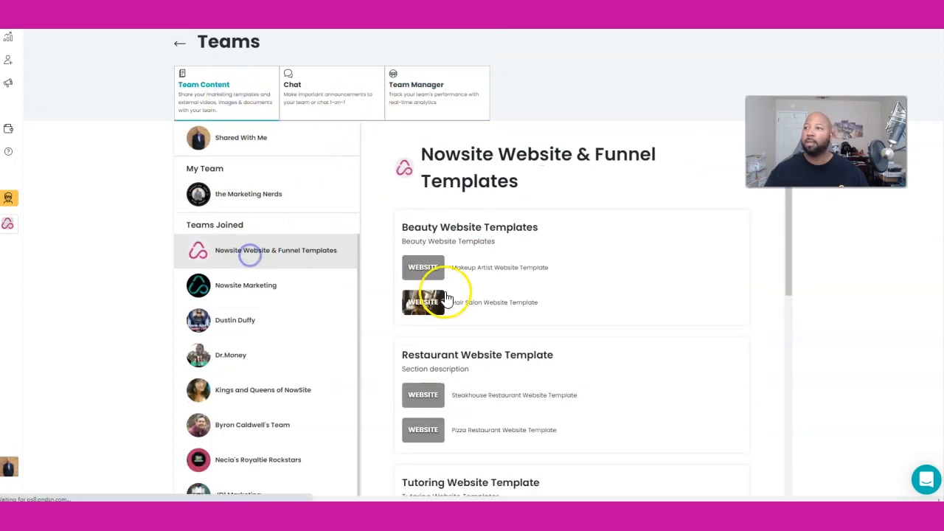
scroll(down, 3)
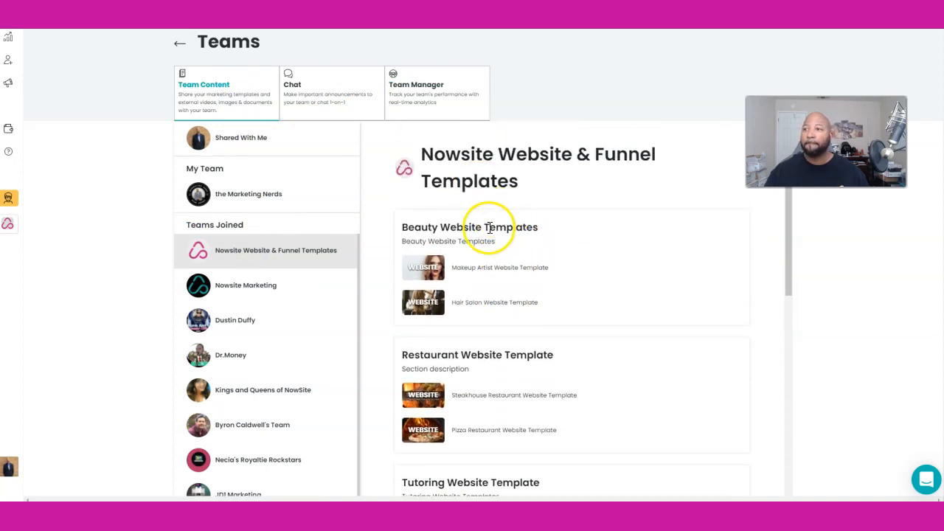
scroll(down, 3)
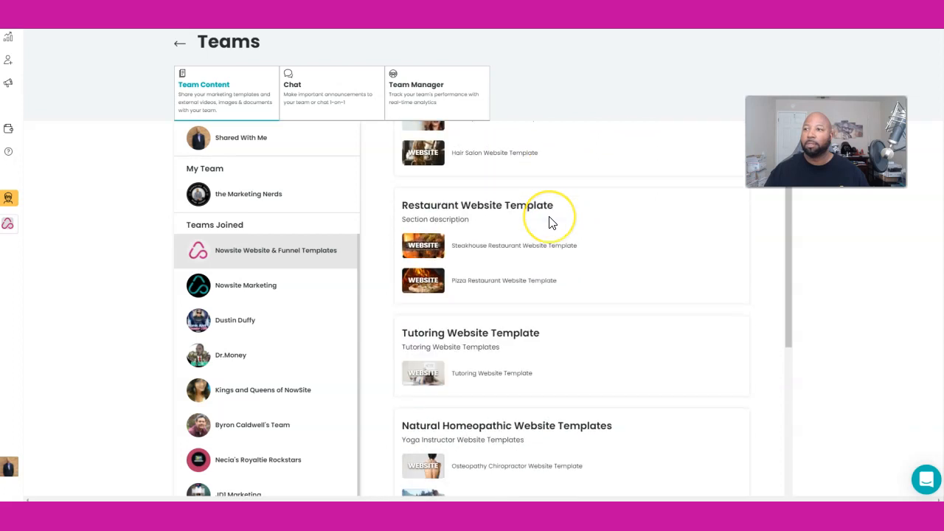
scroll(down, 3)
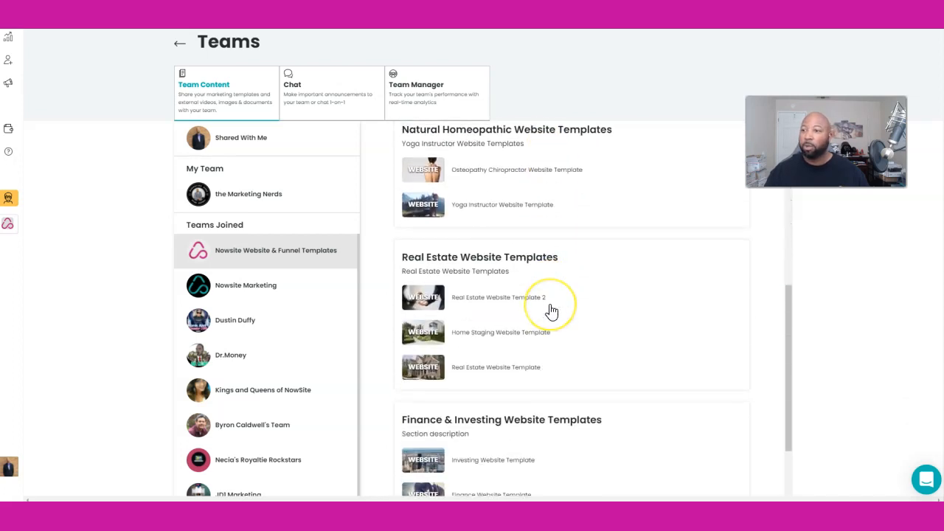
scroll(up, 3)
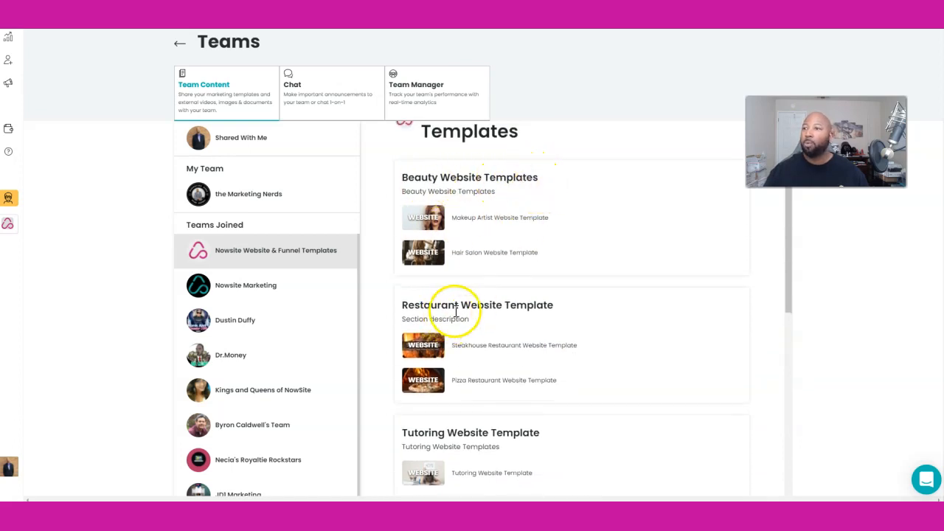
scroll(down, 3)
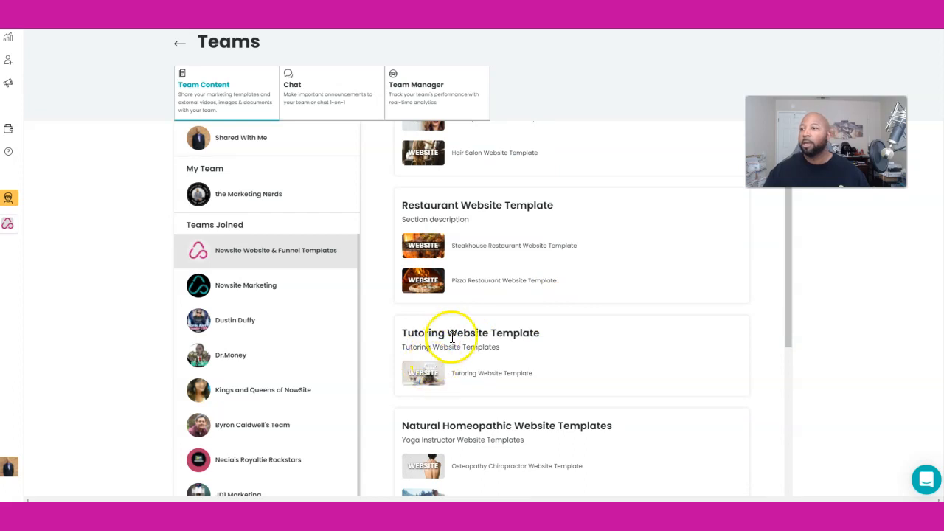
scroll(up, 3)
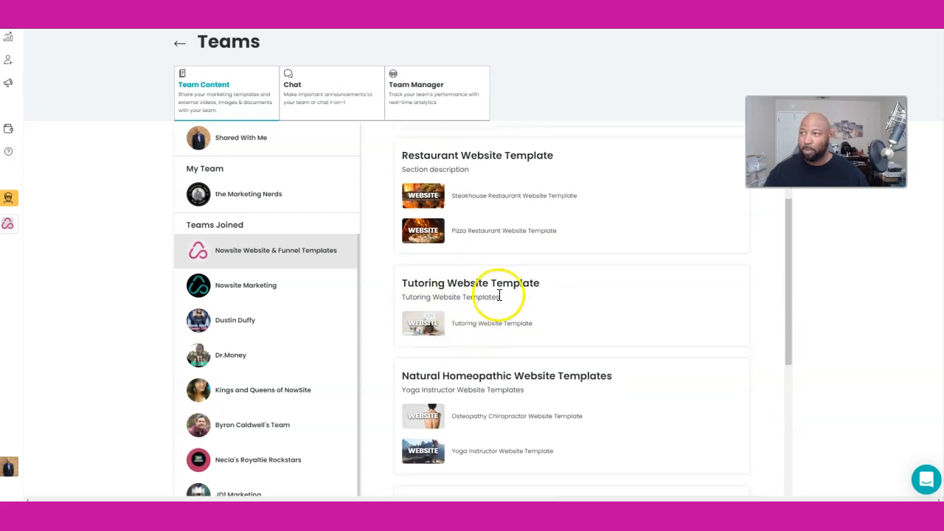
scroll(down, 3)
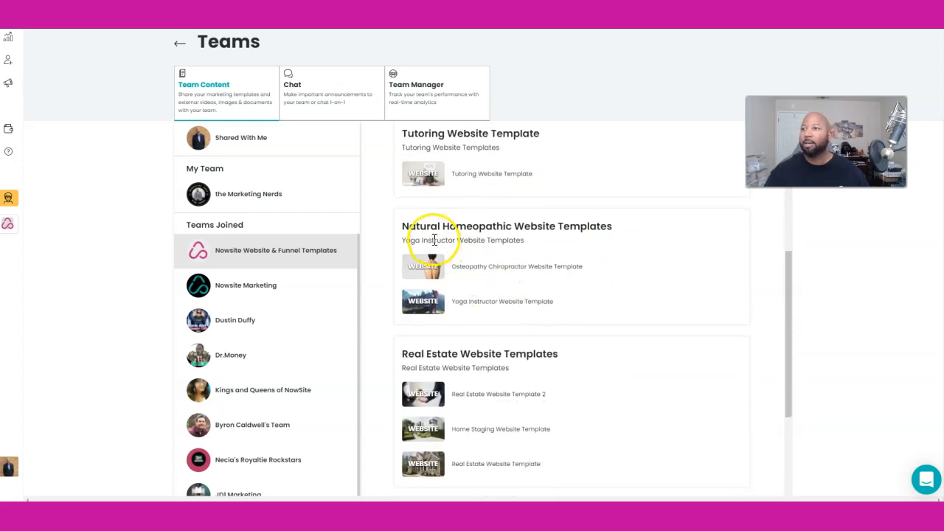
mouse_move(517, 231)
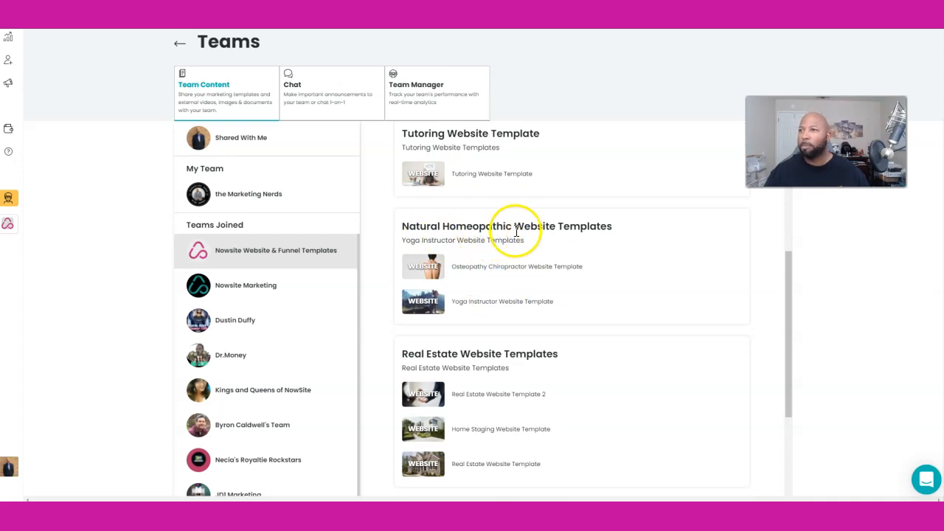
scroll(down, 3)
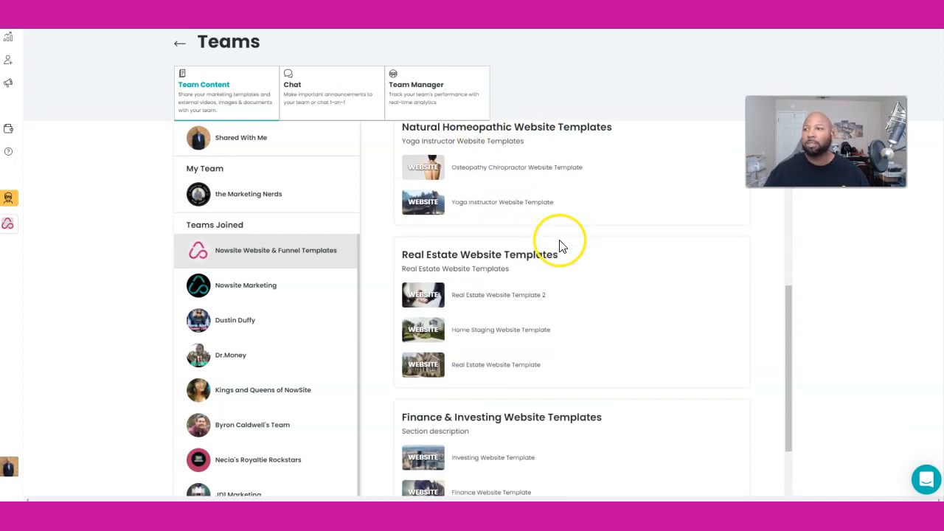
scroll(down, 3)
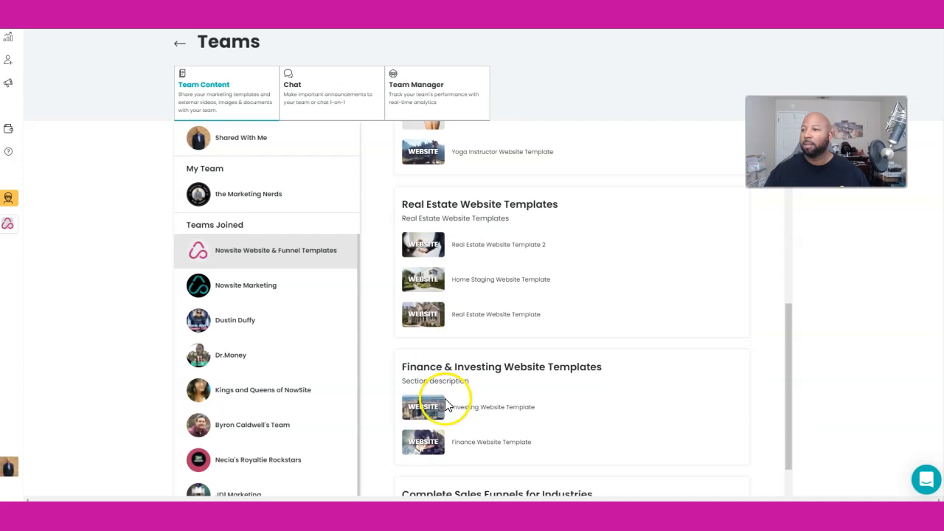
mouse_move(431, 379)
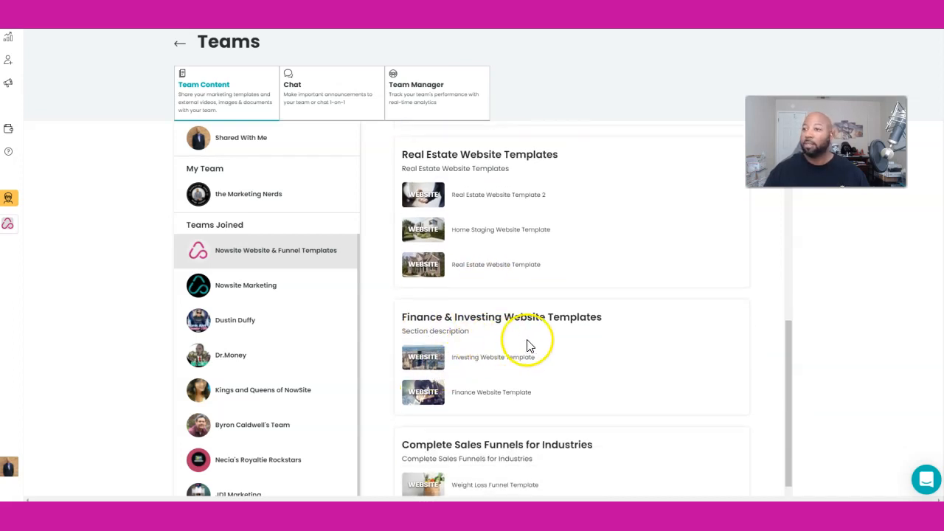
scroll(down, 3)
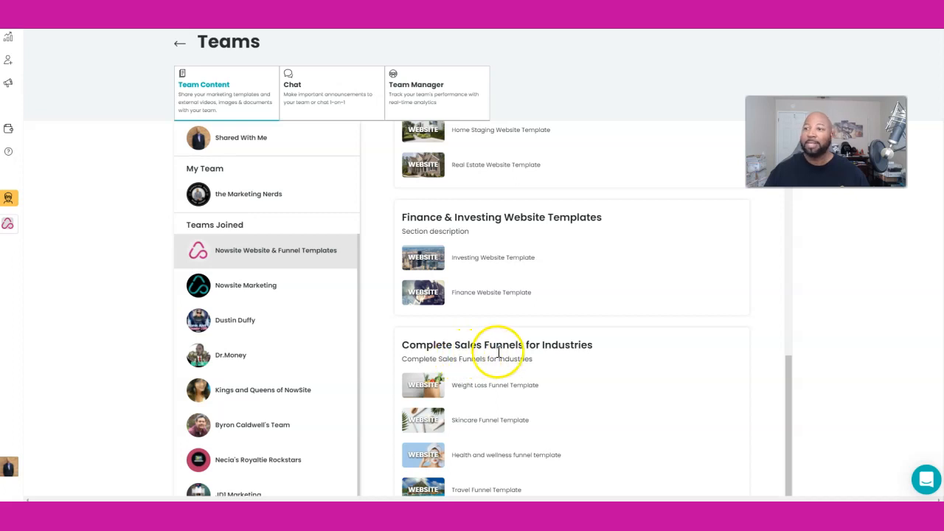
scroll(down, 3)
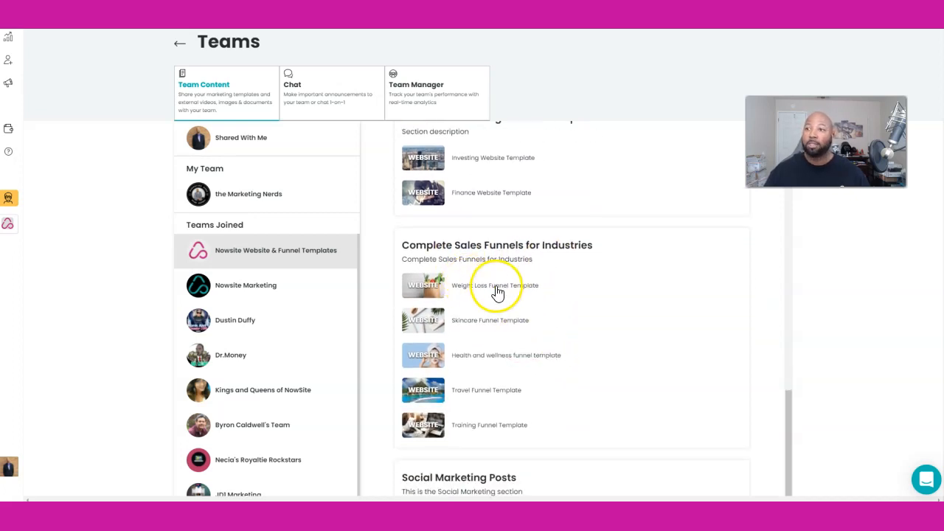
mouse_move(432, 325)
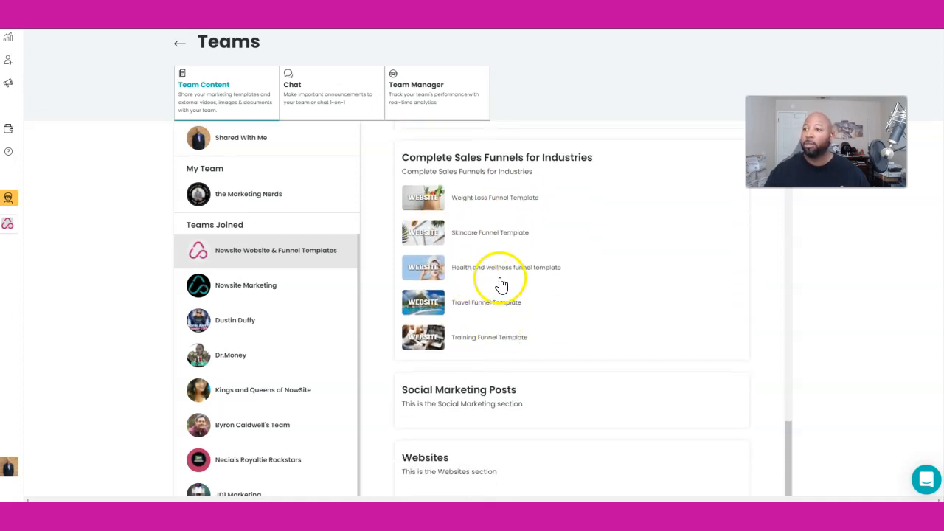
mouse_move(501, 310)
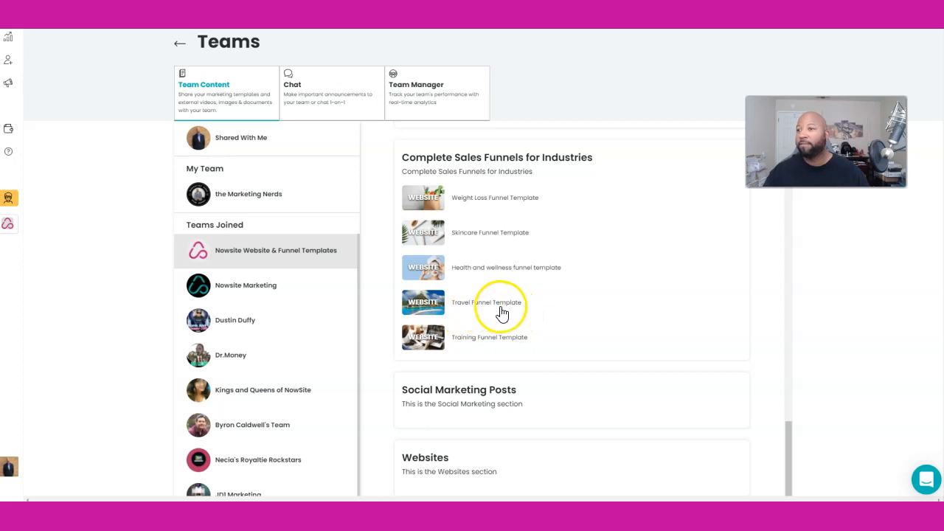
scroll(down, 3)
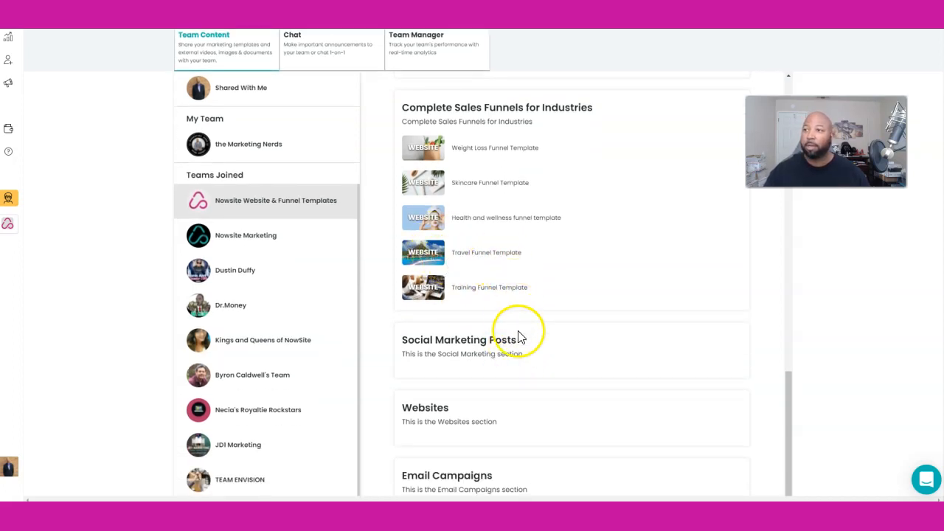
mouse_move(406, 310)
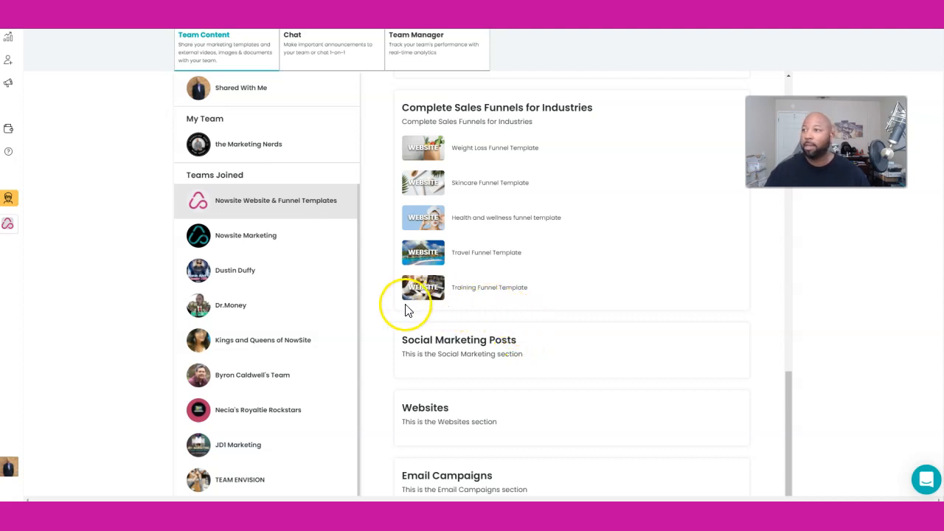
mouse_move(442, 349)
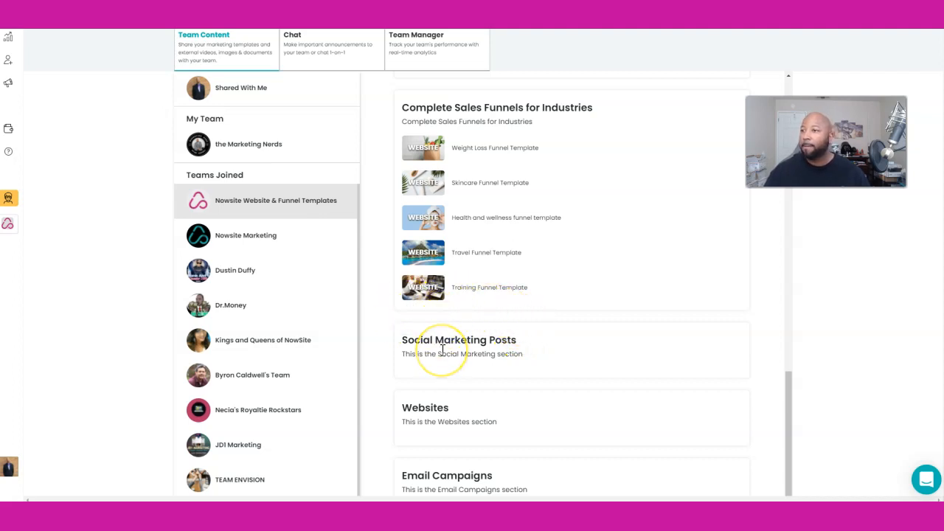
scroll(up, 3)
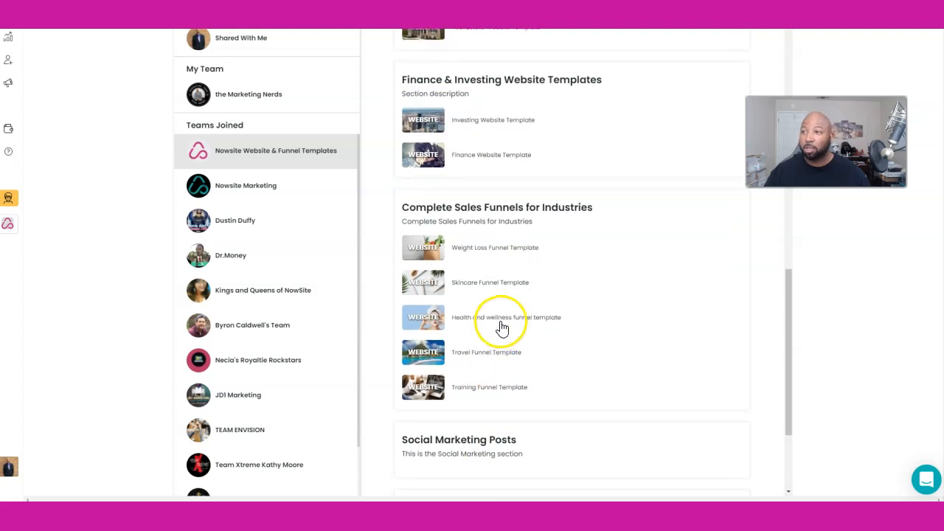
- Add the Weight Loss Funnel Template to my websites with 'ytjalokh' details, keeping English
click(423, 247)
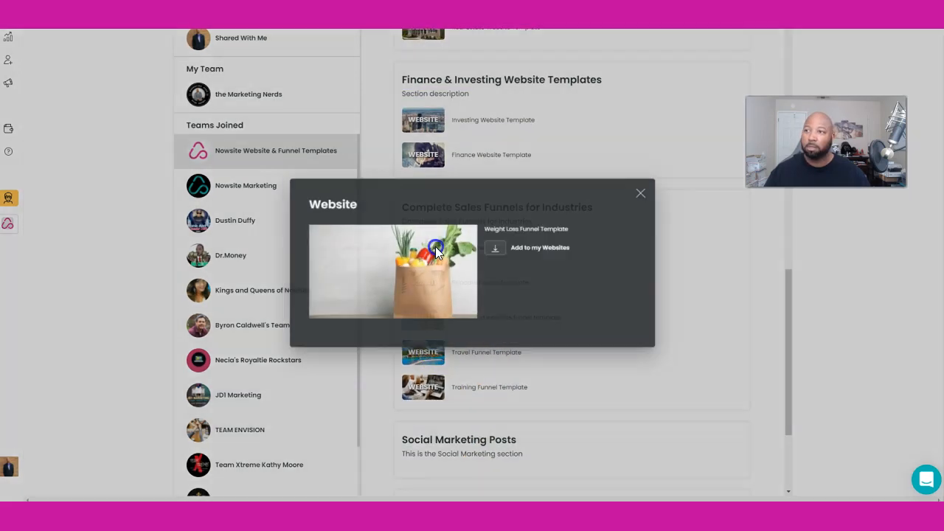
click(539, 248)
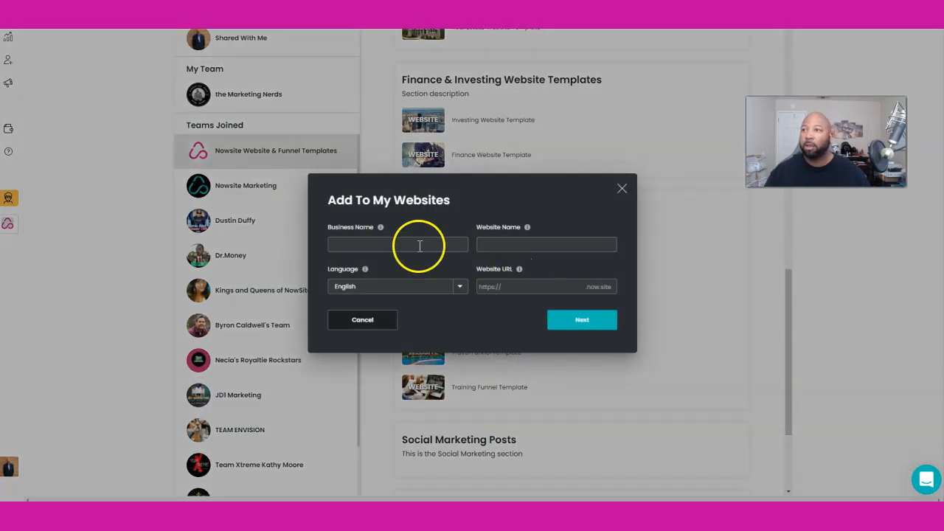
text(ytjalokh)
text(ouilyaouihyd)
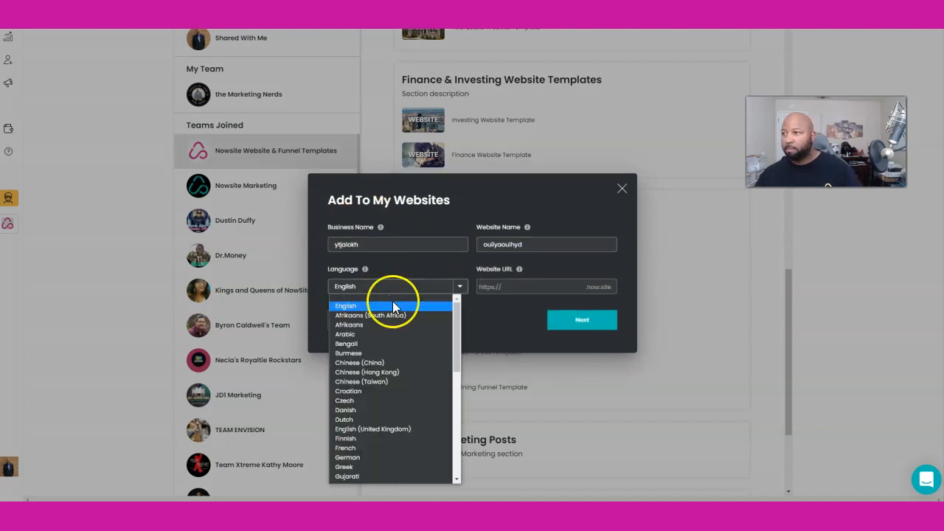
click(531, 286)
text(ytiyhsgd)
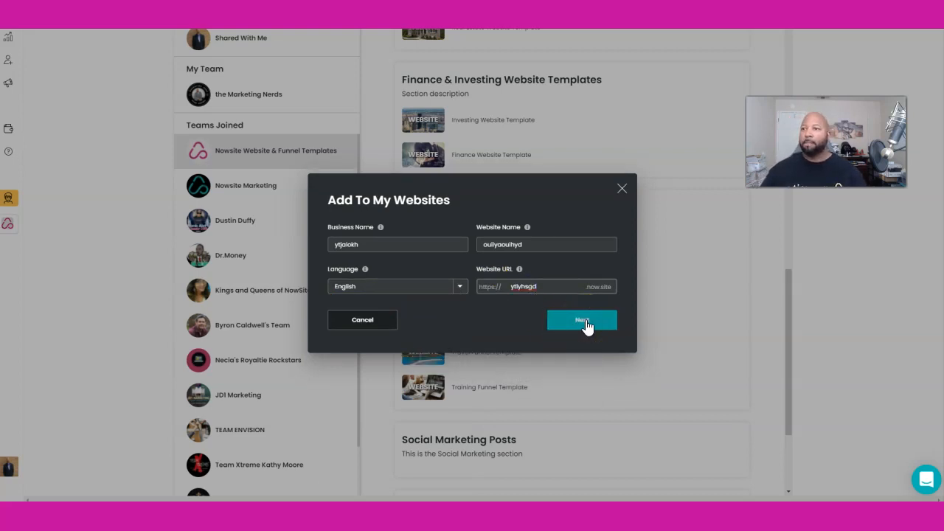
click(582, 319)
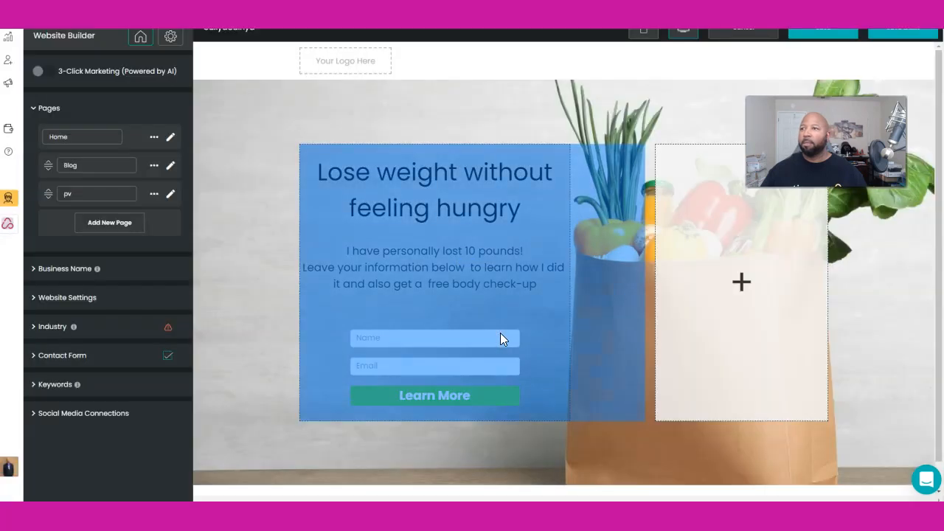
mouse_move(582, 296)
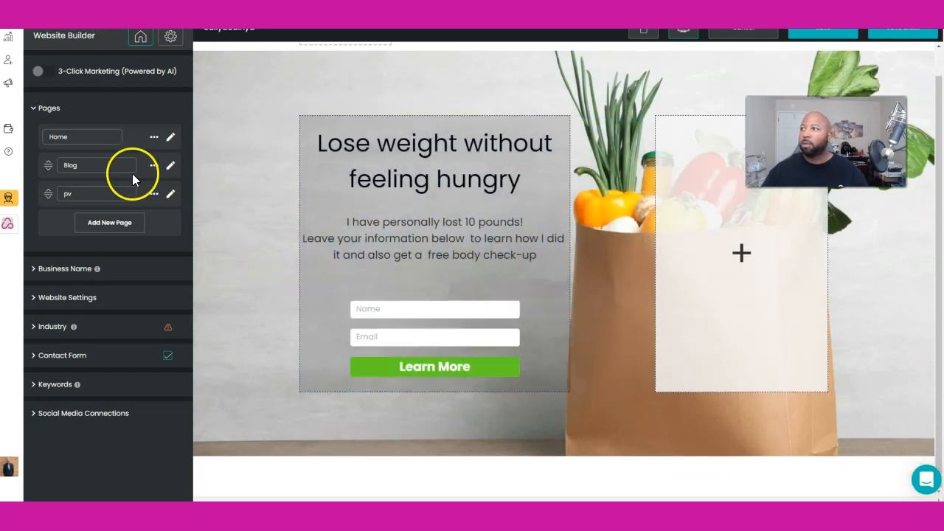
- Inspect the funnel's sign-up form settings and page, then return to the pages list
click(410, 277)
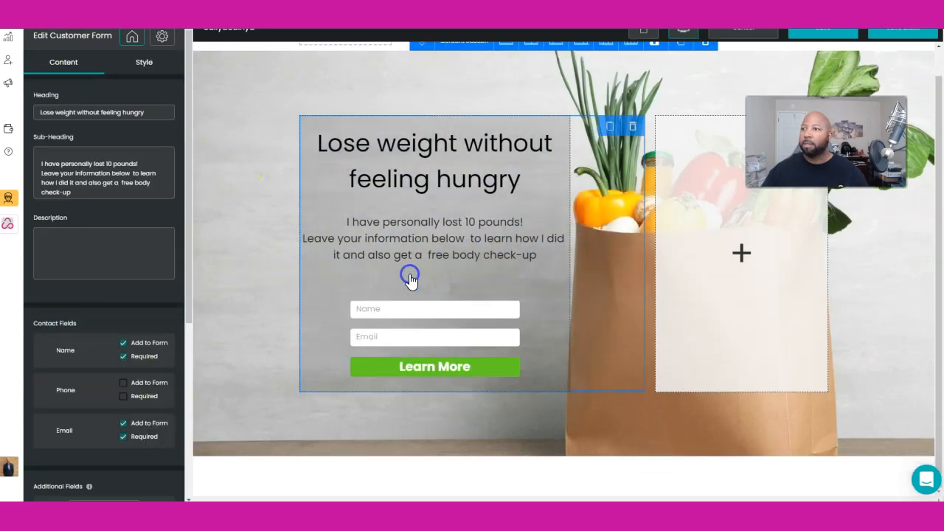
scroll(down, 3)
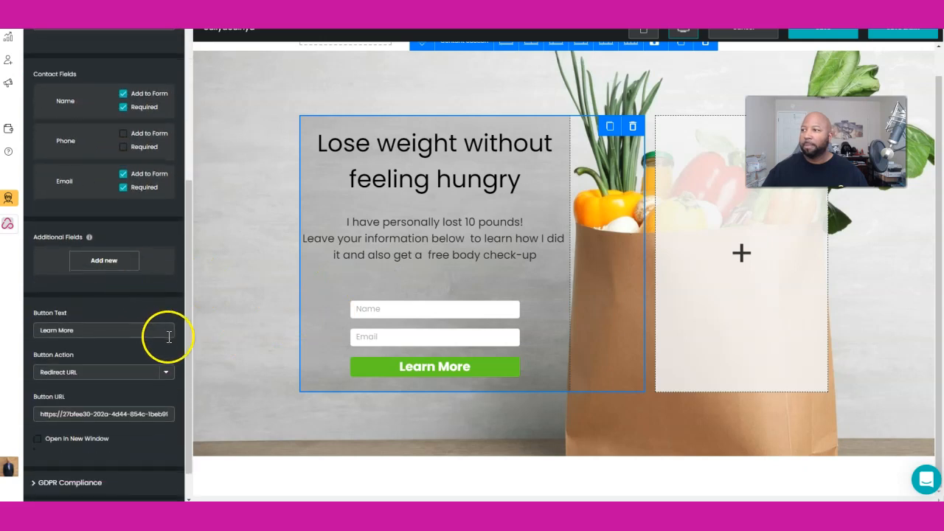
mouse_move(199, 308)
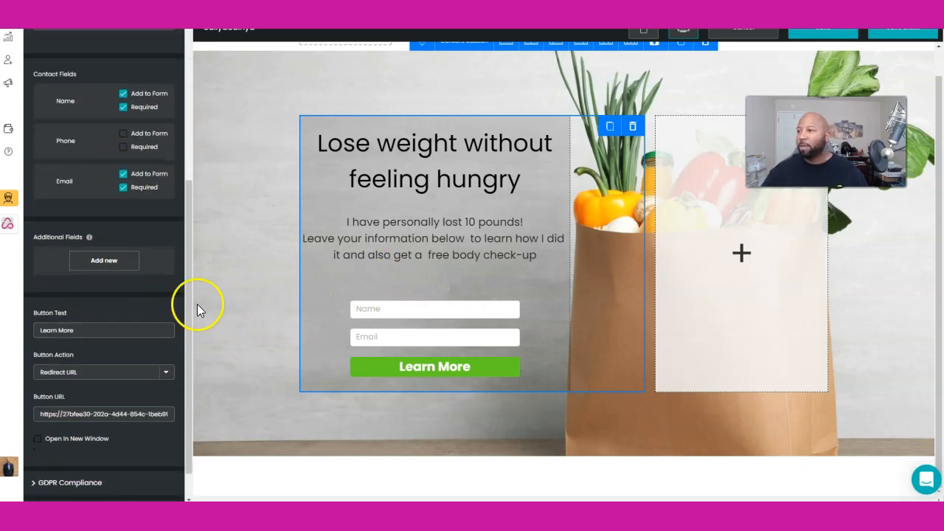
scroll(down, 3)
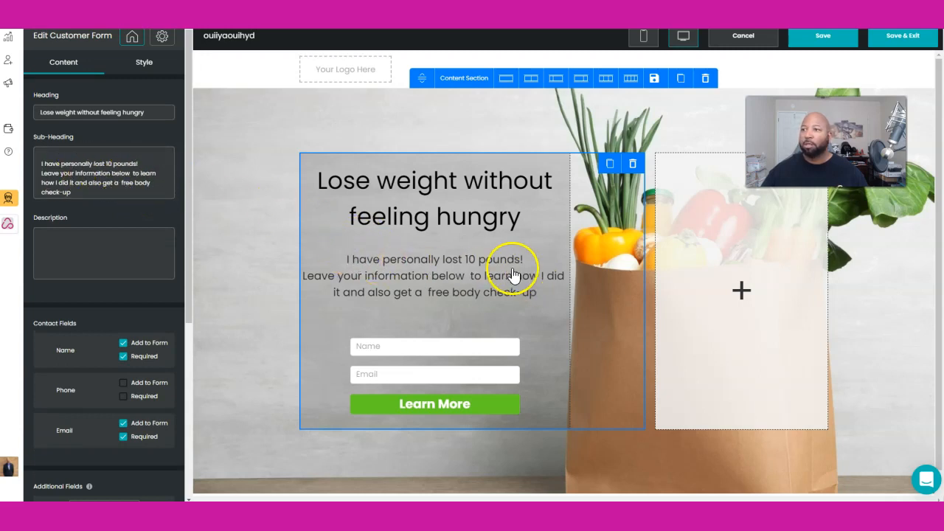
mouse_move(413, 244)
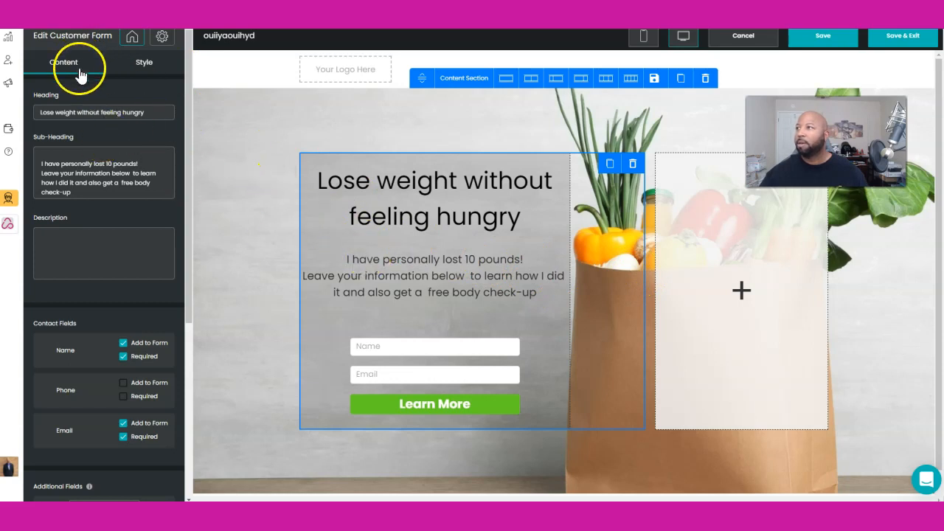
mouse_move(131, 37)
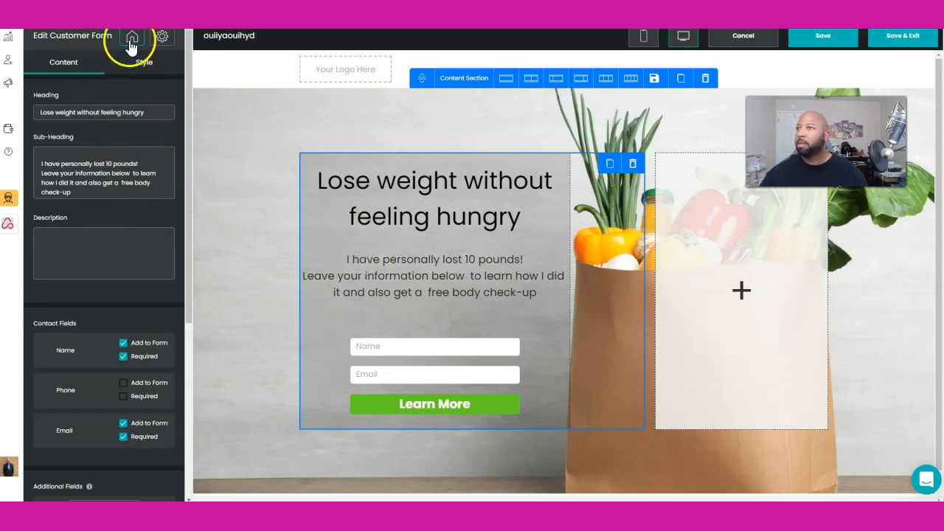
click(132, 36)
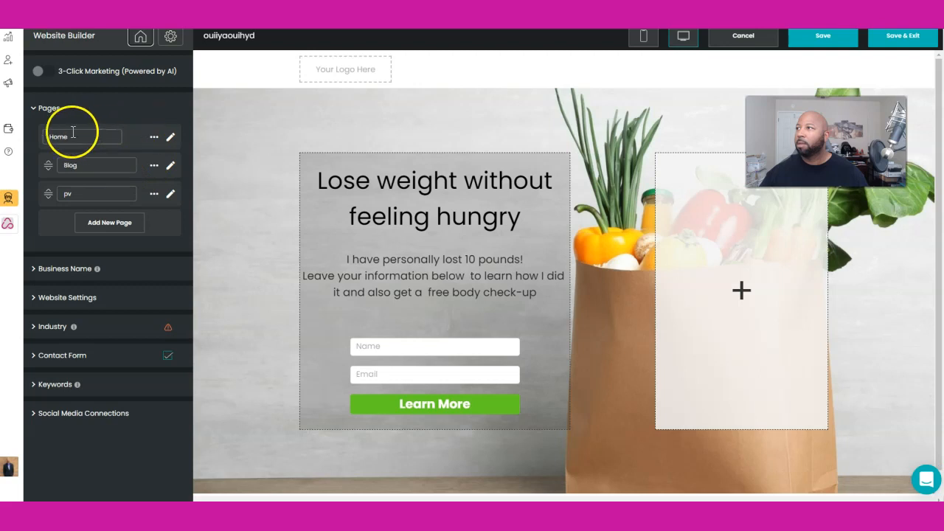
mouse_move(166, 164)
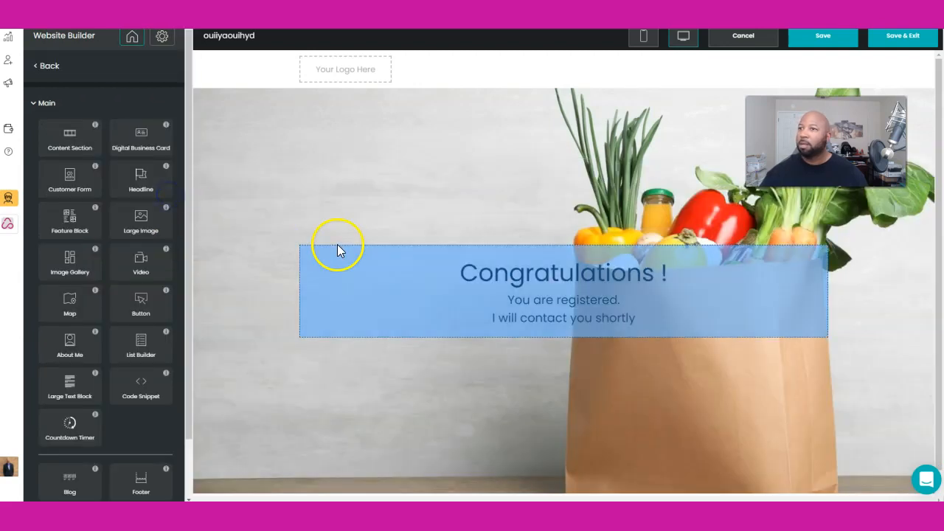
mouse_move(564, 302)
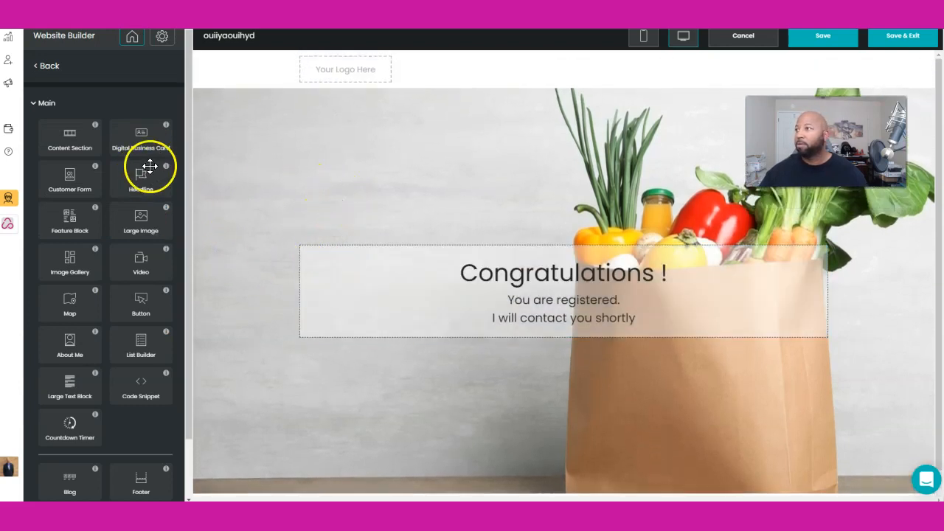
mouse_move(522, 350)
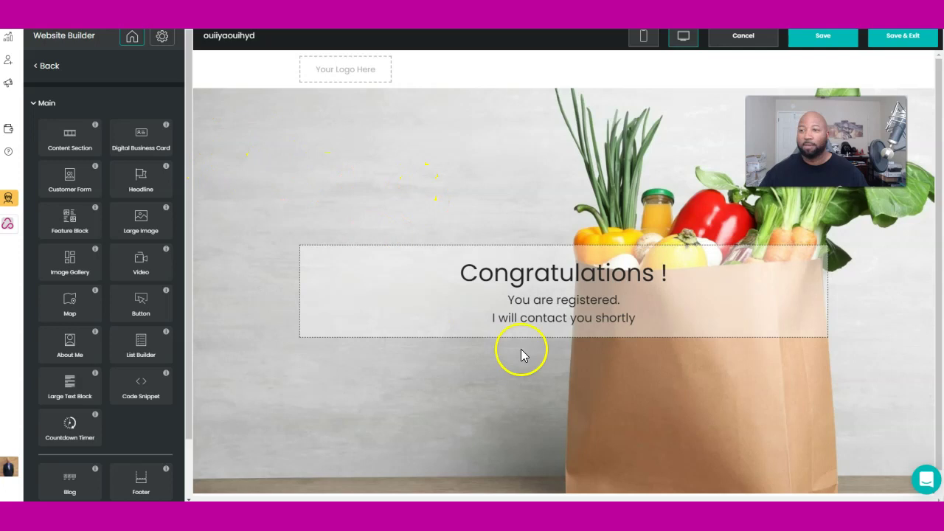
mouse_move(568, 78)
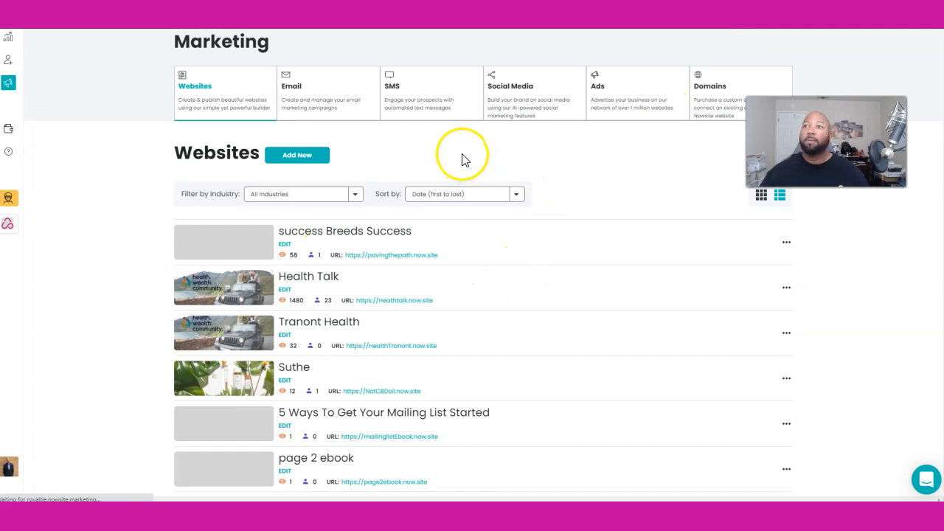
mouse_move(9, 39)
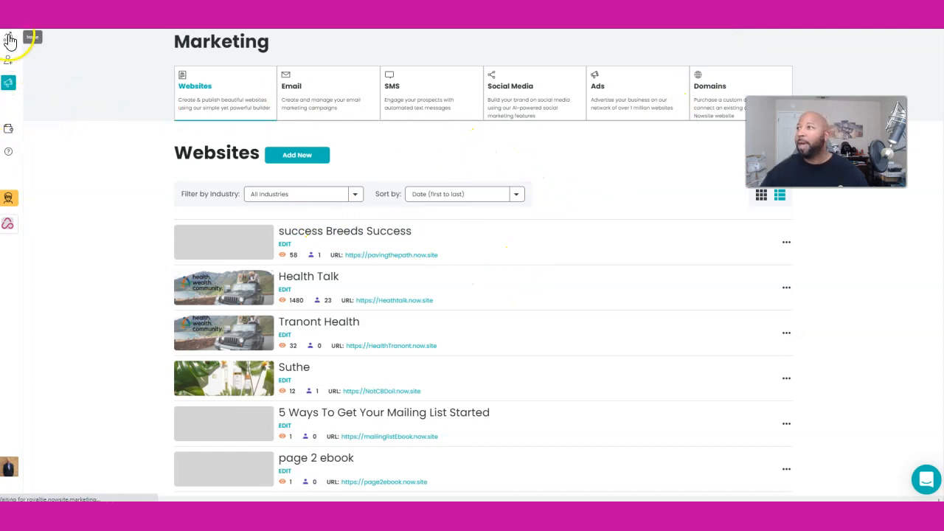
- Return via the Insite dashboard to the Nowsite Website & Funnel Templates team content
click(8, 38)
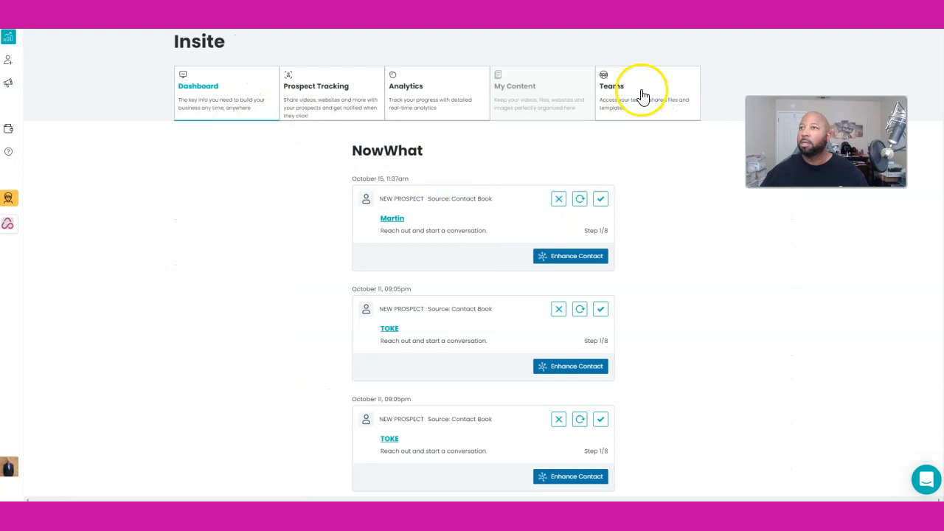
click(611, 86)
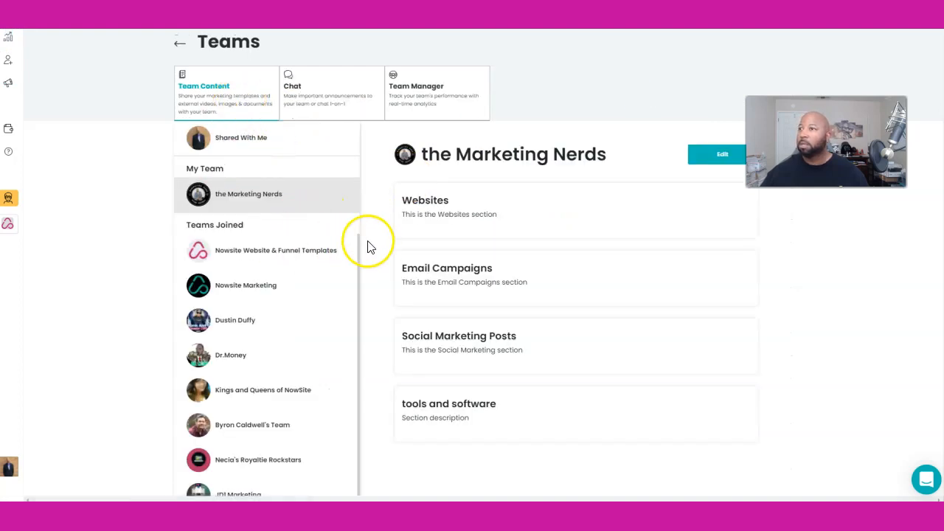
click(276, 250)
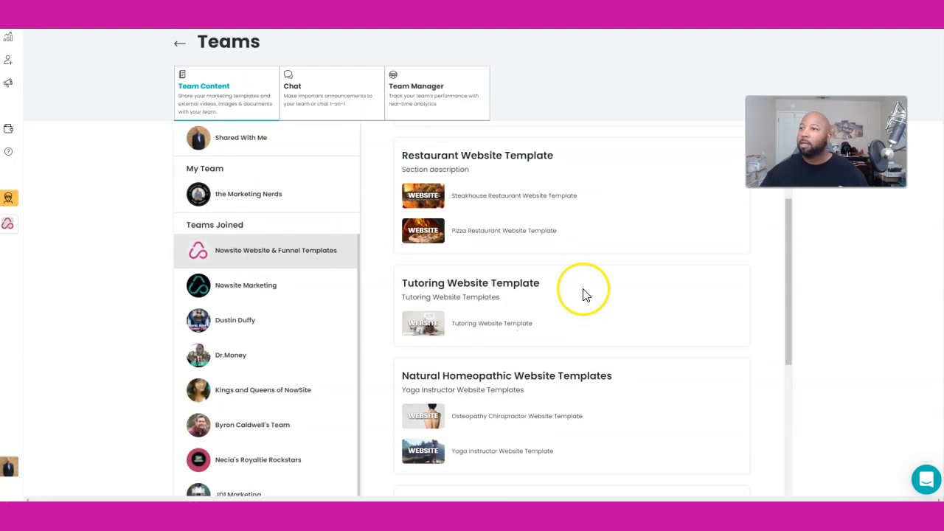
scroll(up, 3)
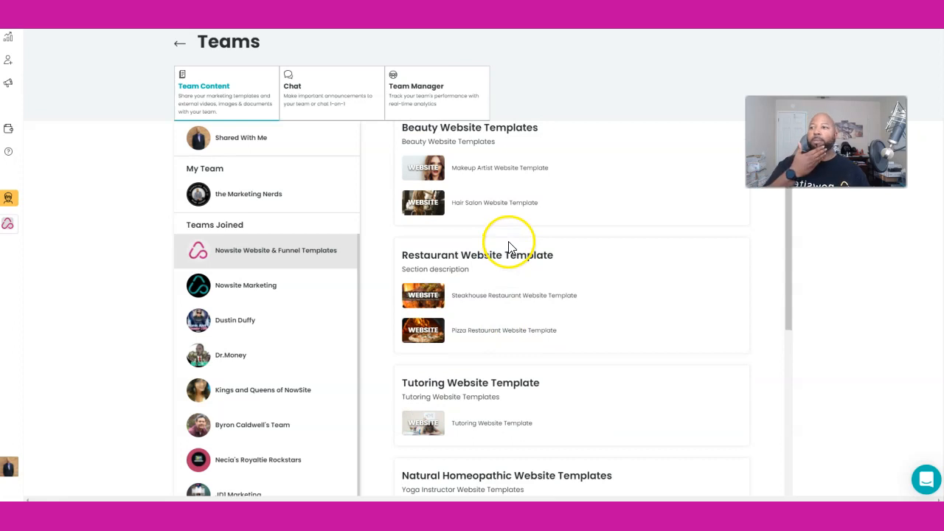
scroll(down, 3)
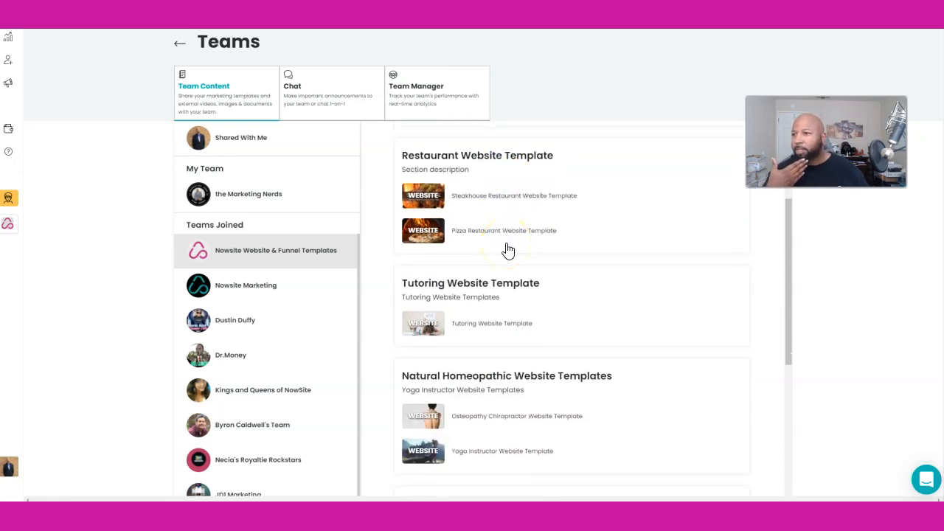
scroll(down, 3)
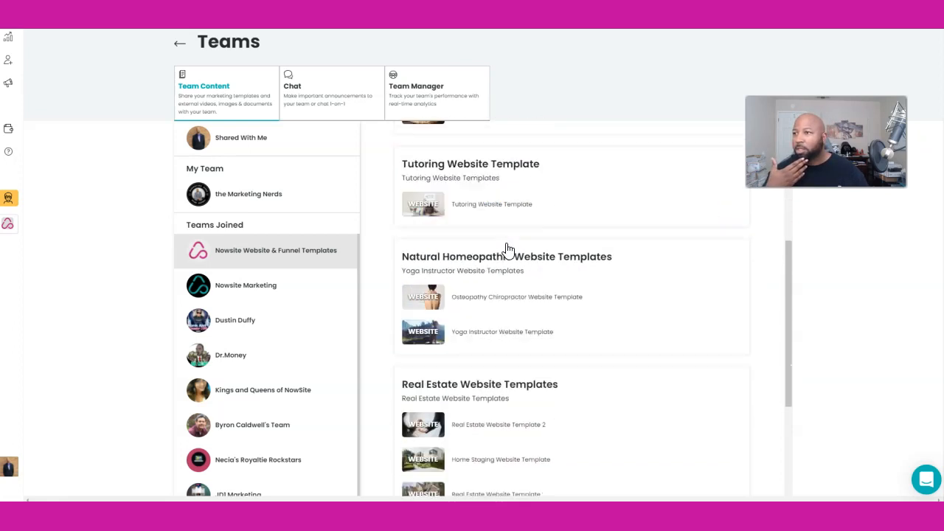
scroll(down, 3)
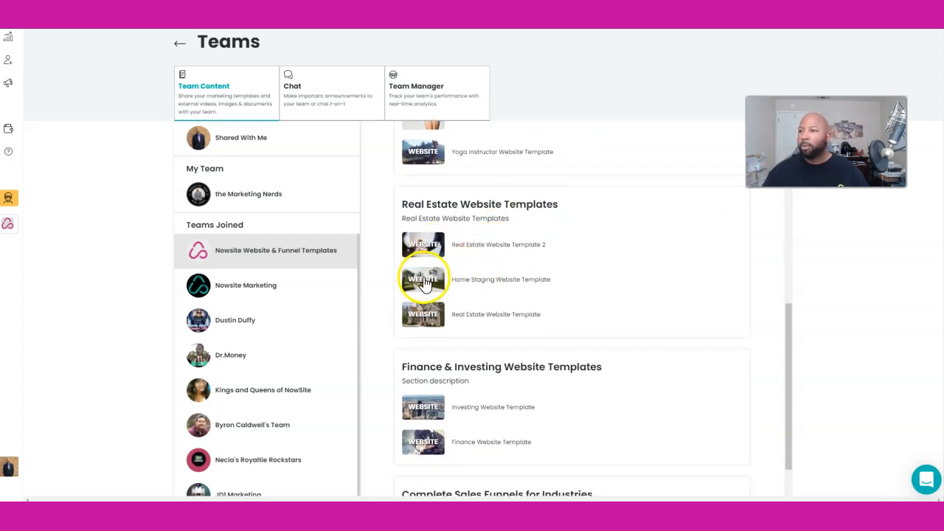
- Preview Home Staging, then start adding Real Estate Website Template 2 to my websites
click(423, 279)
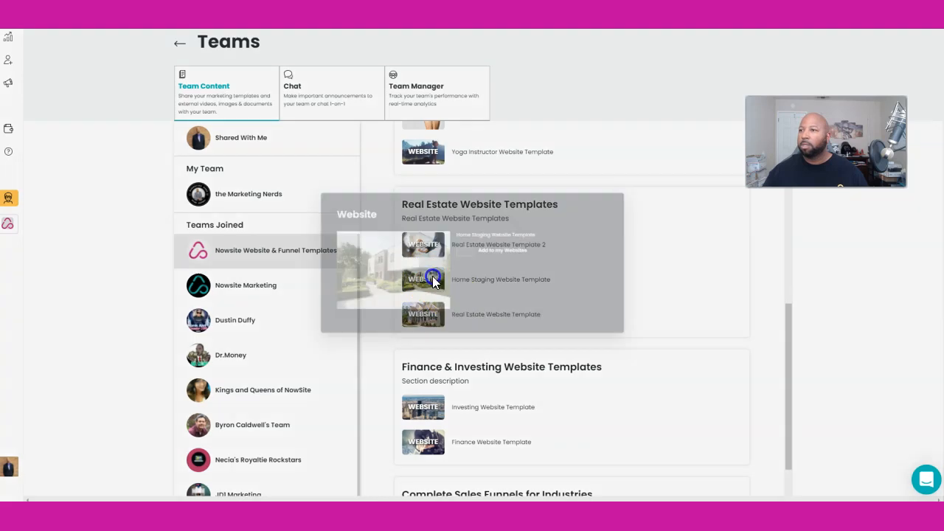
click(646, 188)
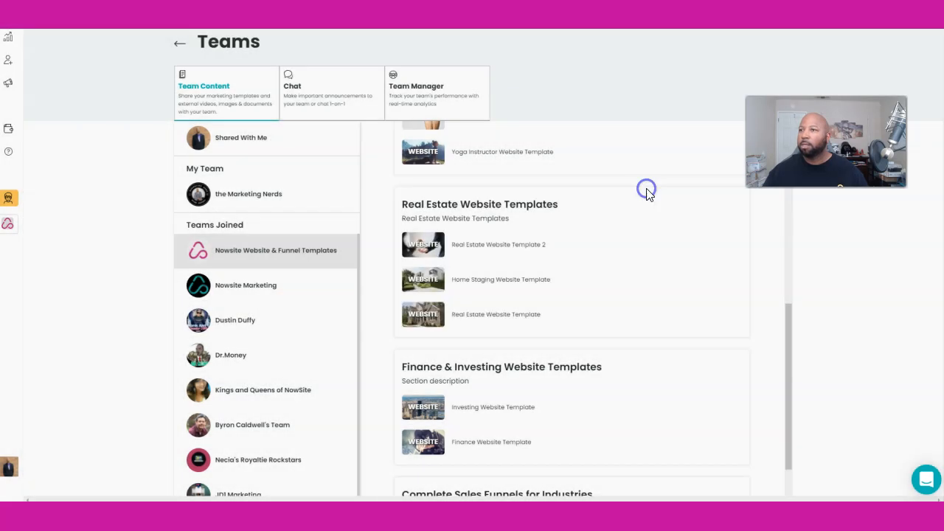
click(423, 245)
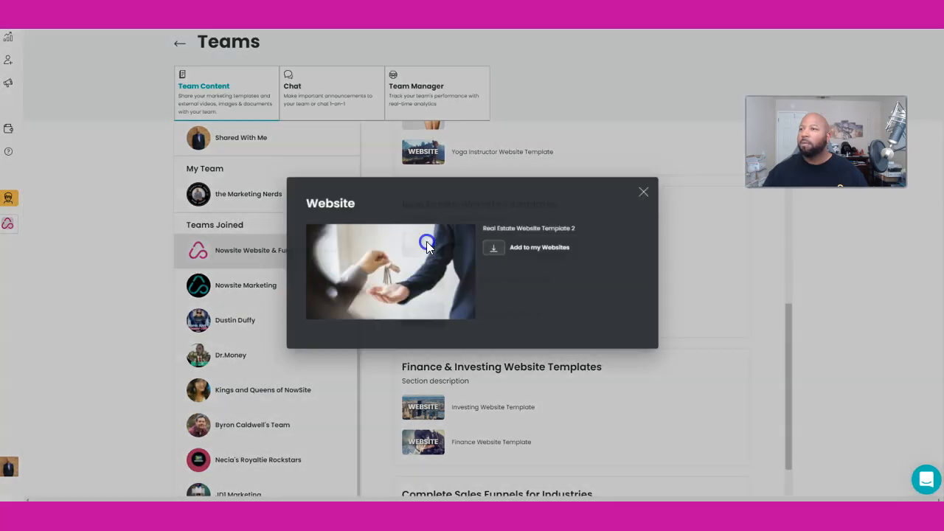
click(538, 247)
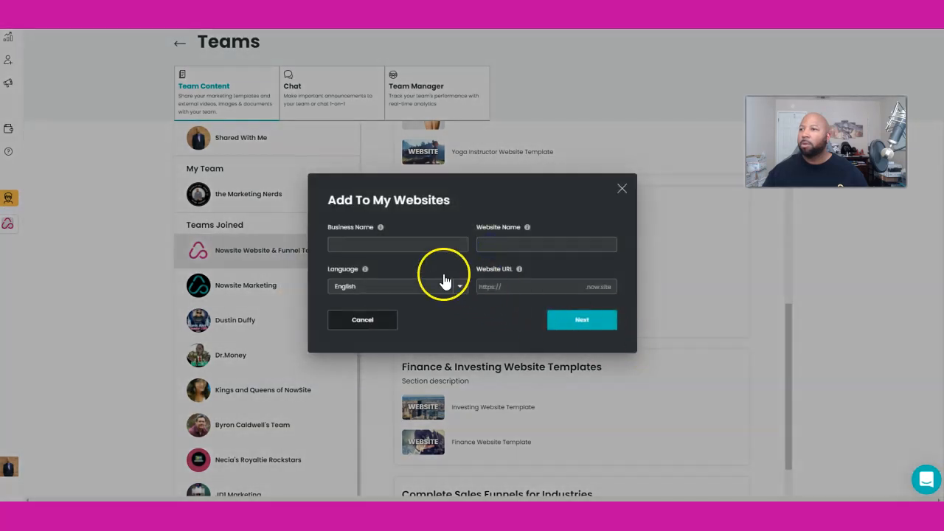
- Create the site from the real estate template and edit its Sophia Williams headline
click(581, 320)
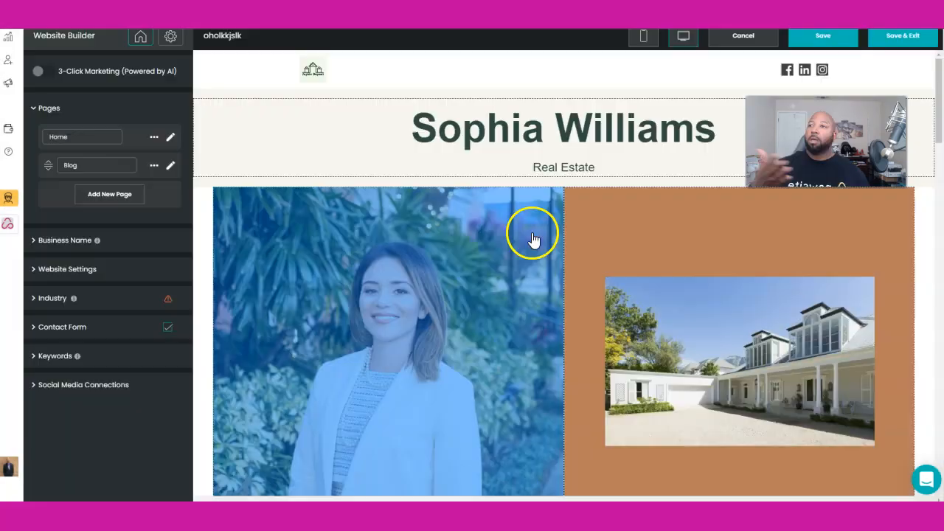
click(576, 140)
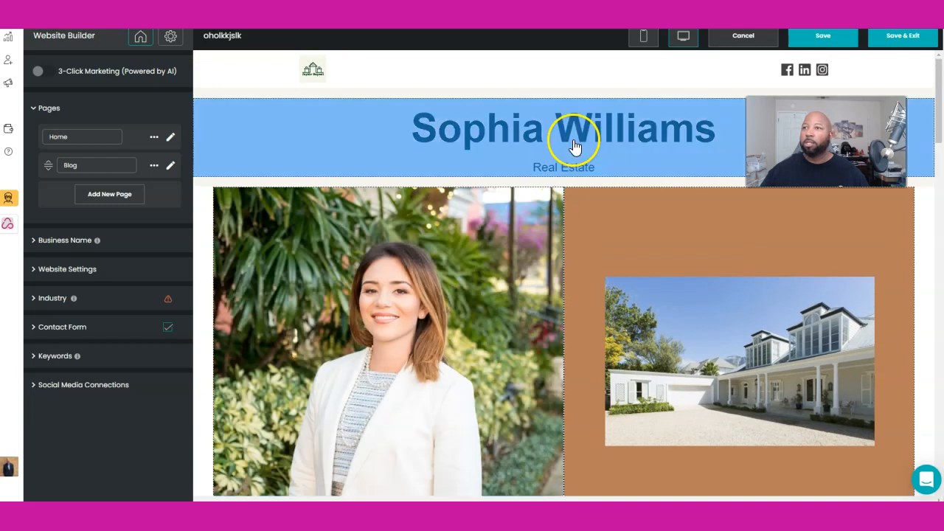
click(563, 128)
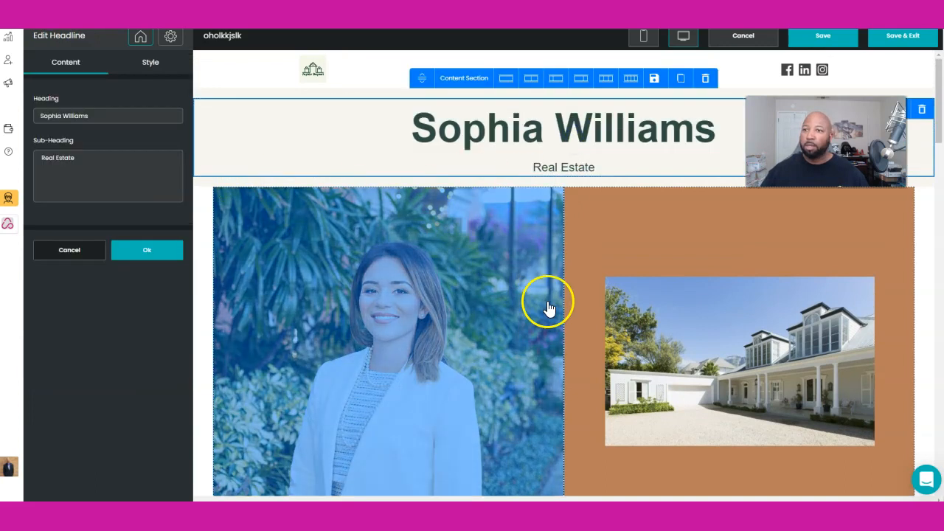
mouse_move(549, 306)
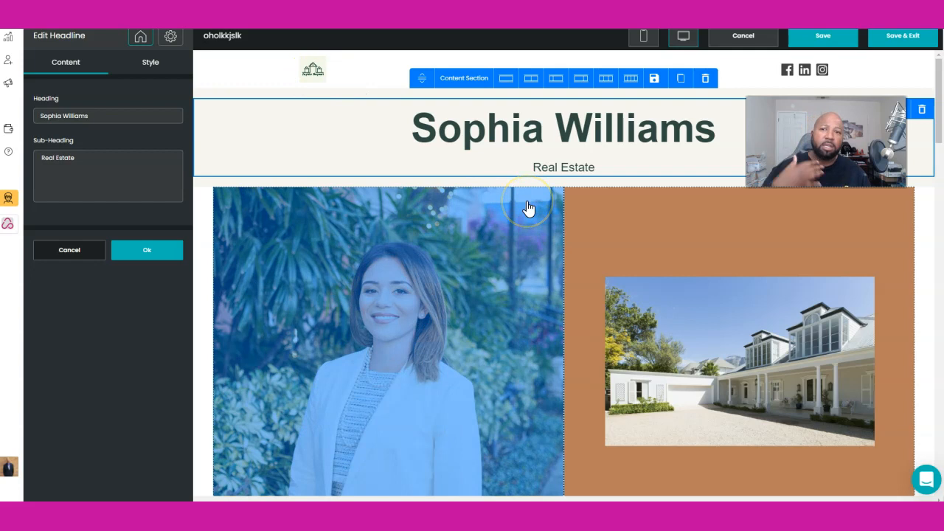
mouse_move(528, 207)
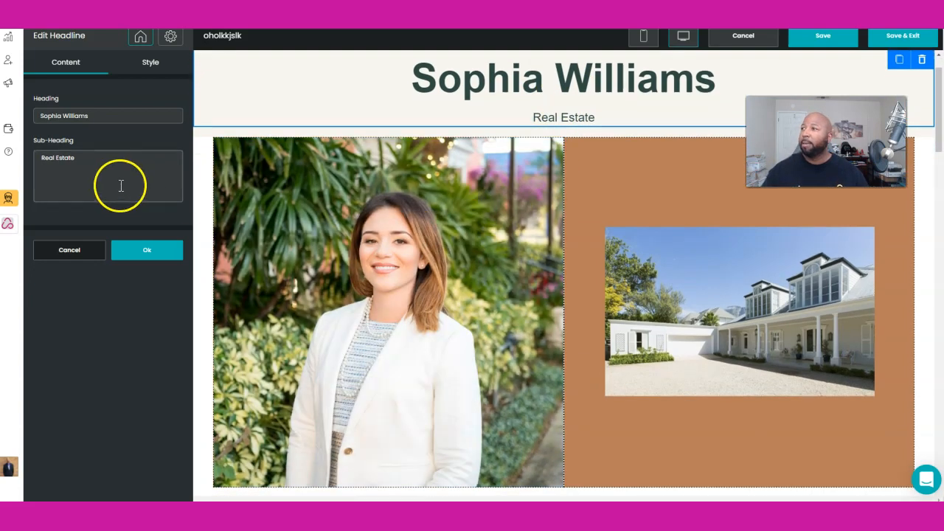
- Scroll through the real estate page, checking the LEARN MORE button's Edit Button settings
scroll(down, 3)
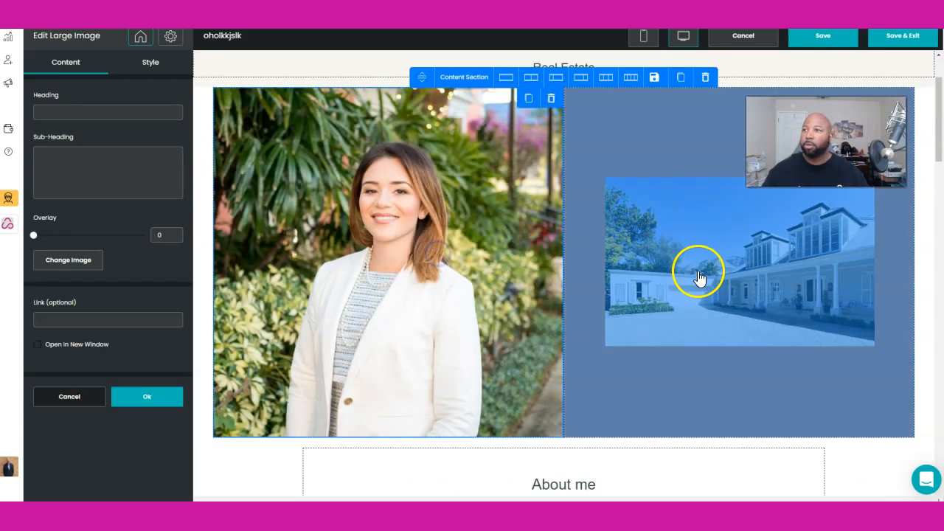
scroll(down, 3)
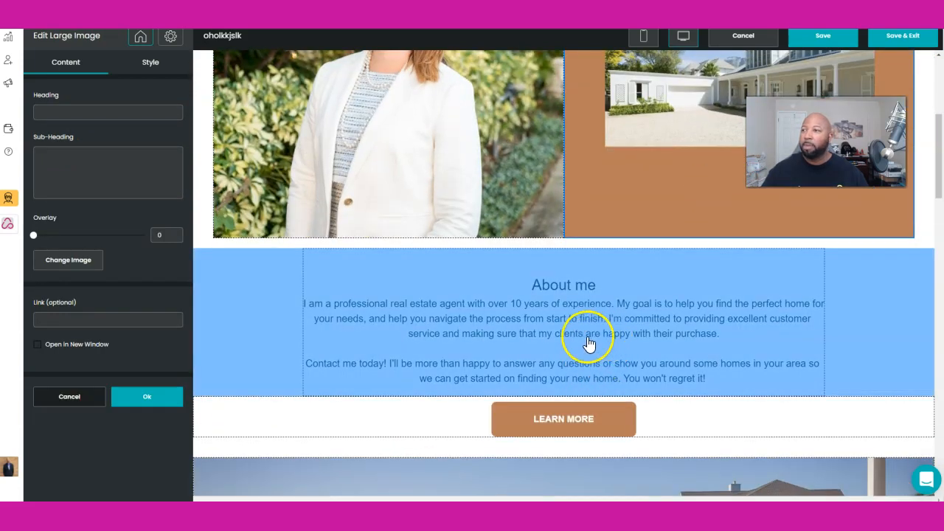
click(563, 418)
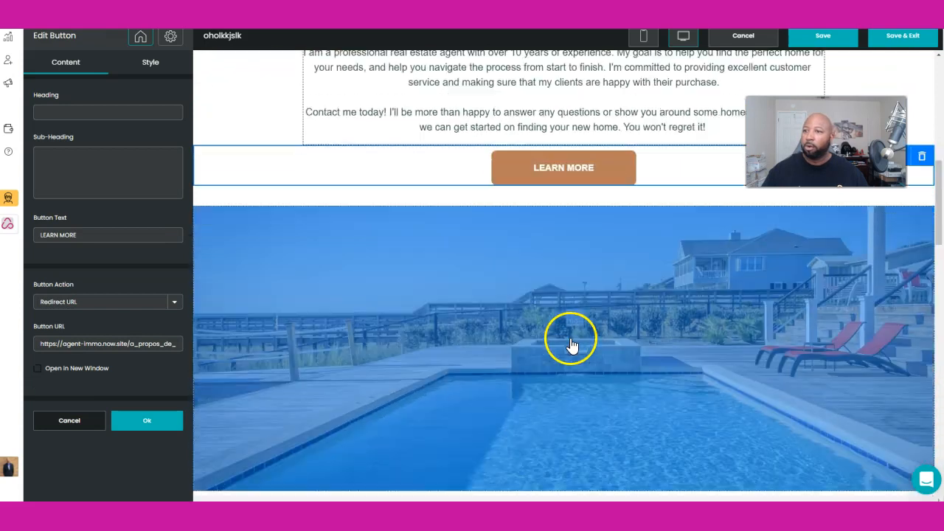
scroll(down, 3)
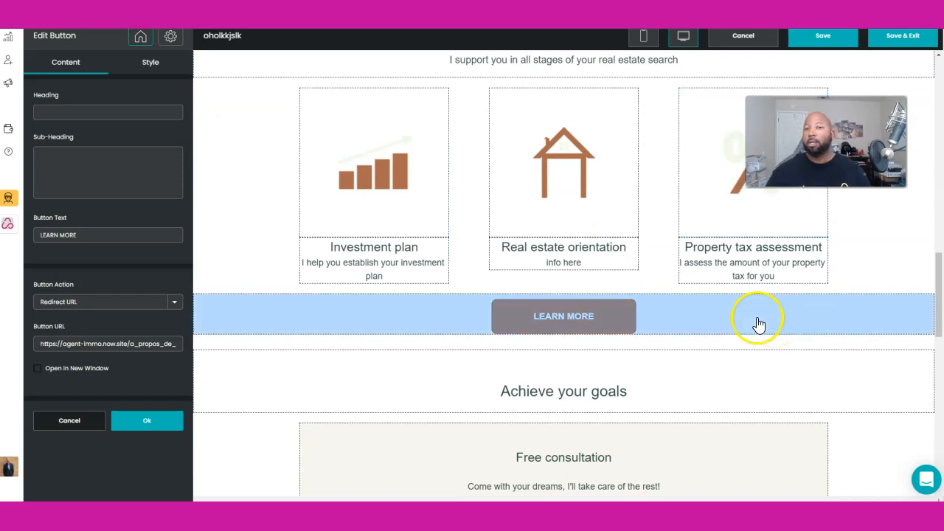
scroll(down, 3)
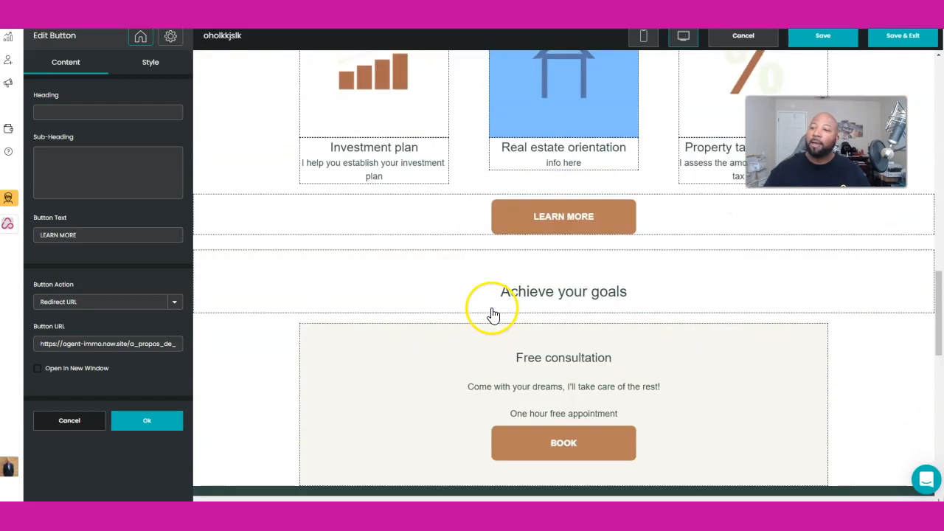
scroll(down, 3)
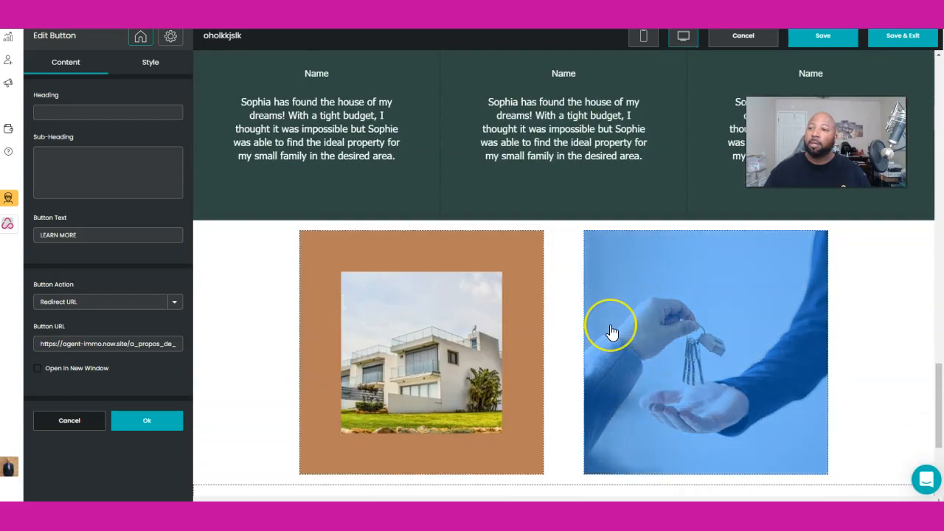
scroll(up, 3)
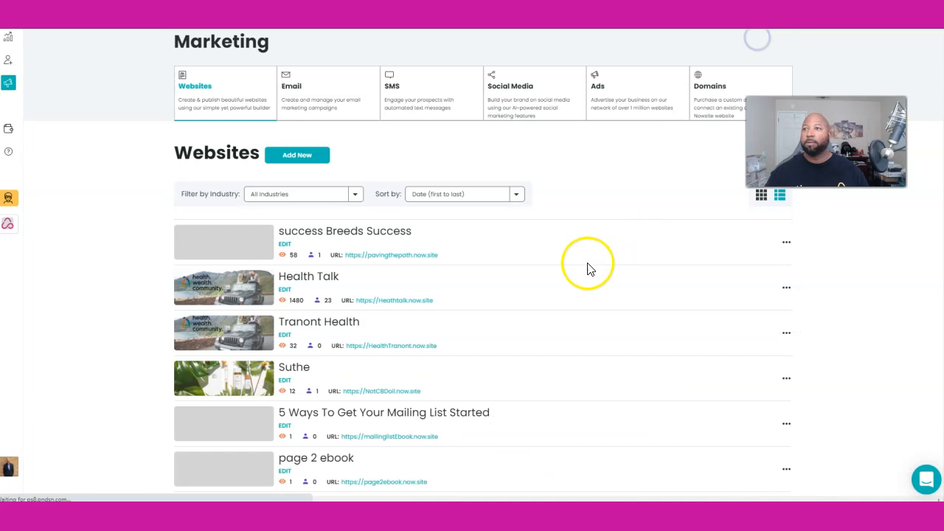
mouse_move(617, 135)
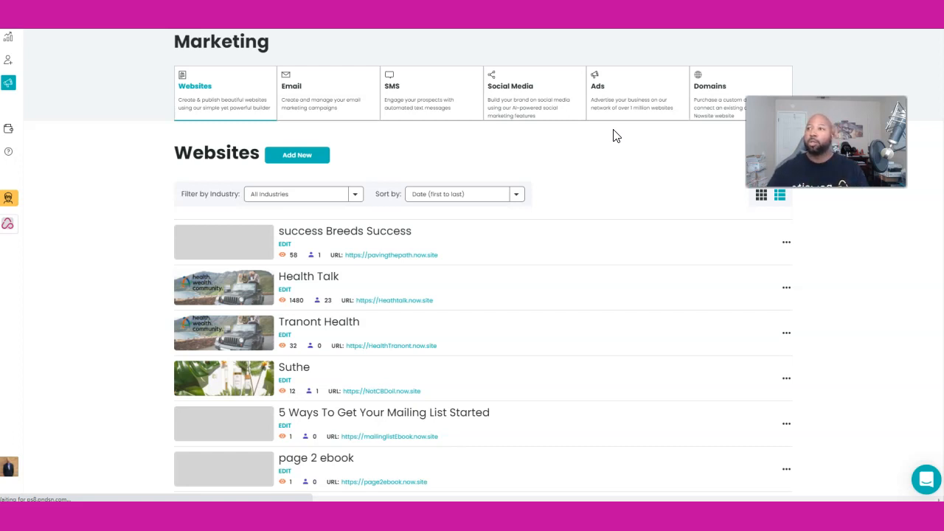
mouse_move(42, 89)
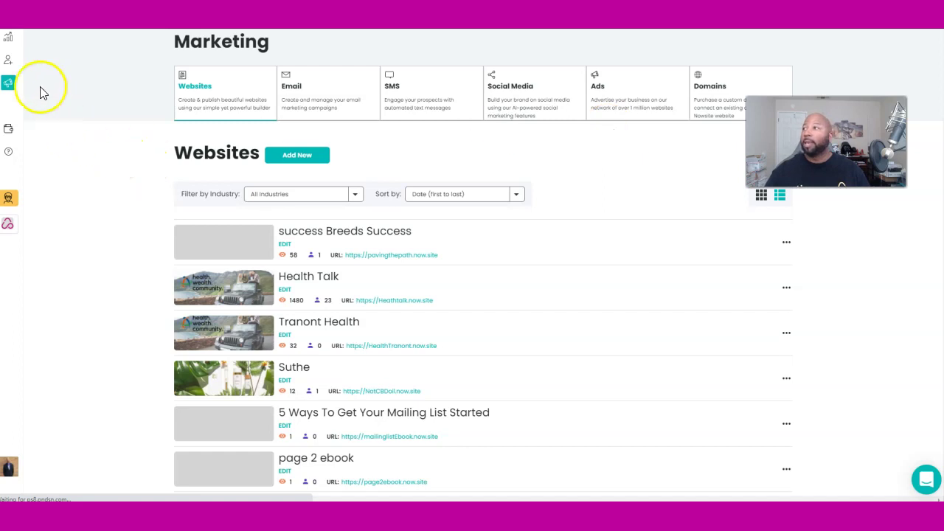
mouse_move(8, 61)
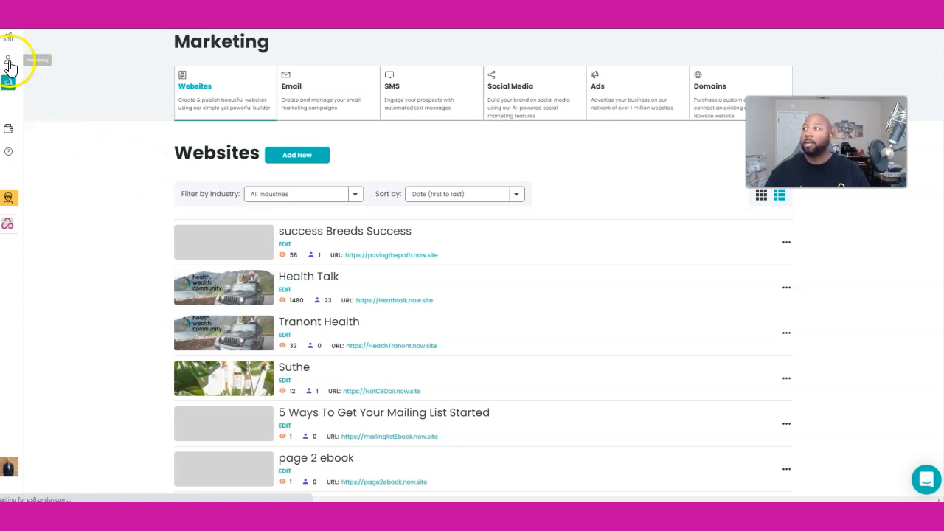
mouse_move(10, 59)
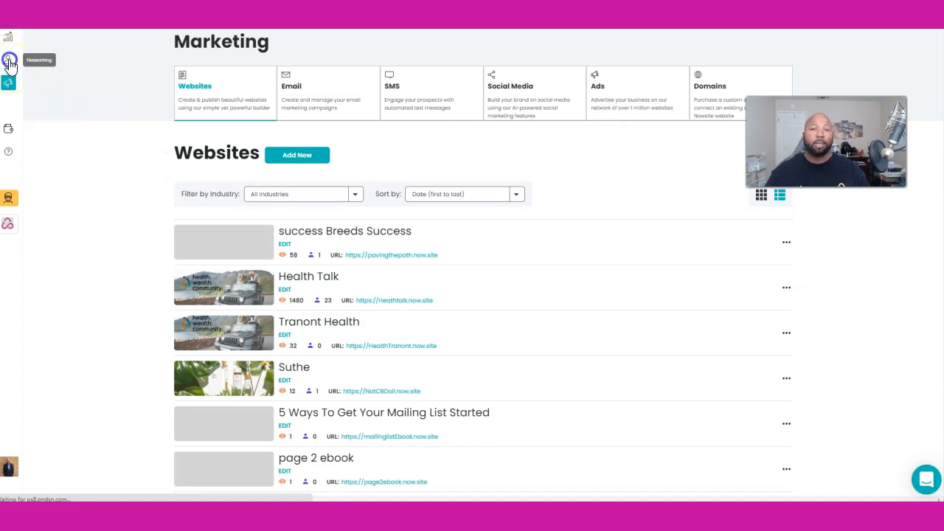
- Reopen the team content and browse down through Restaurant, Tutoring, Homeopathic and Real Estate templates
click(10, 37)
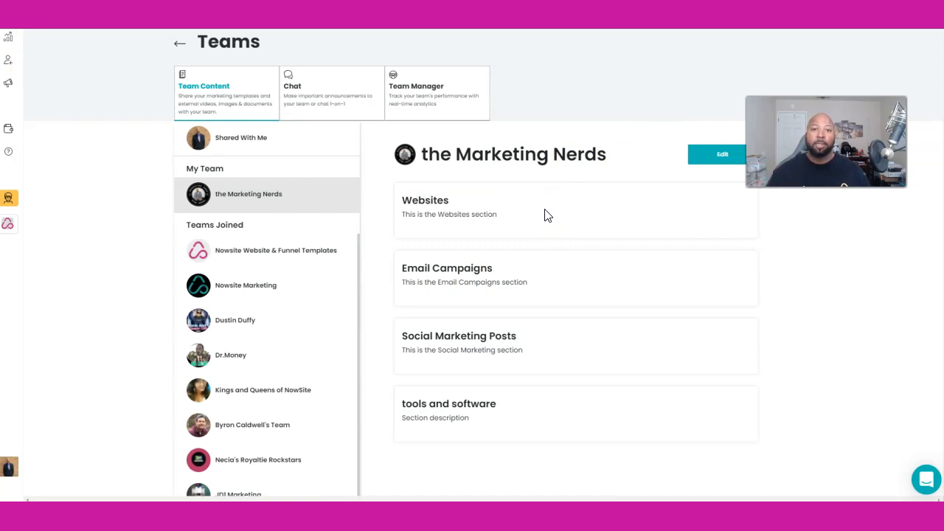
click(275, 250)
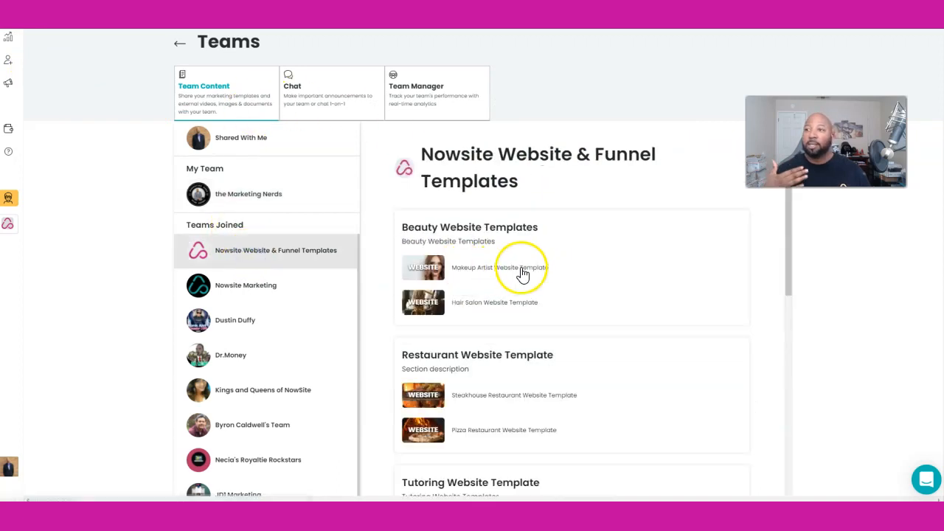
scroll(down, 3)
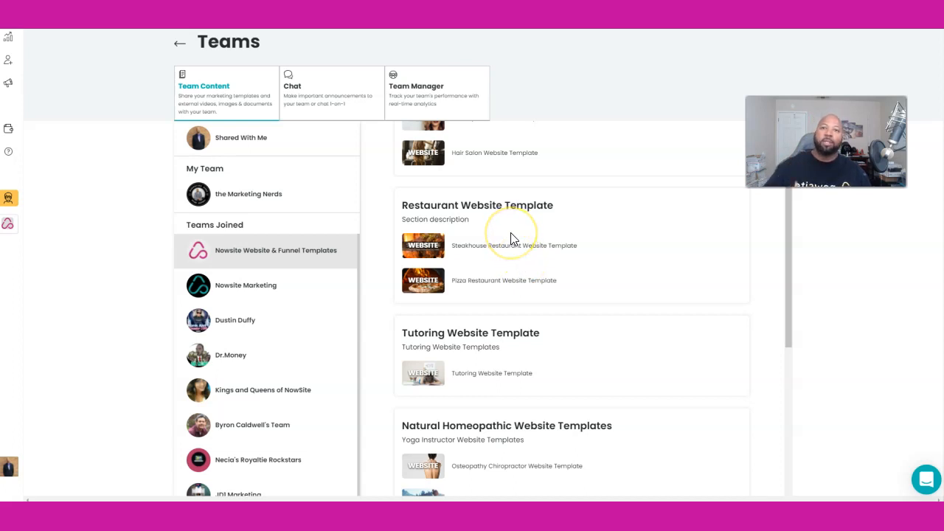
scroll(down, 3)
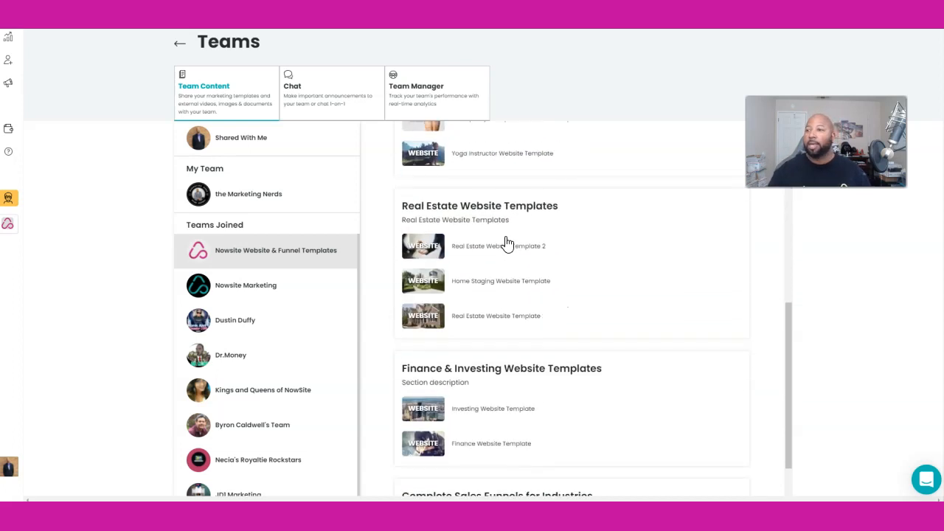
scroll(down, 3)
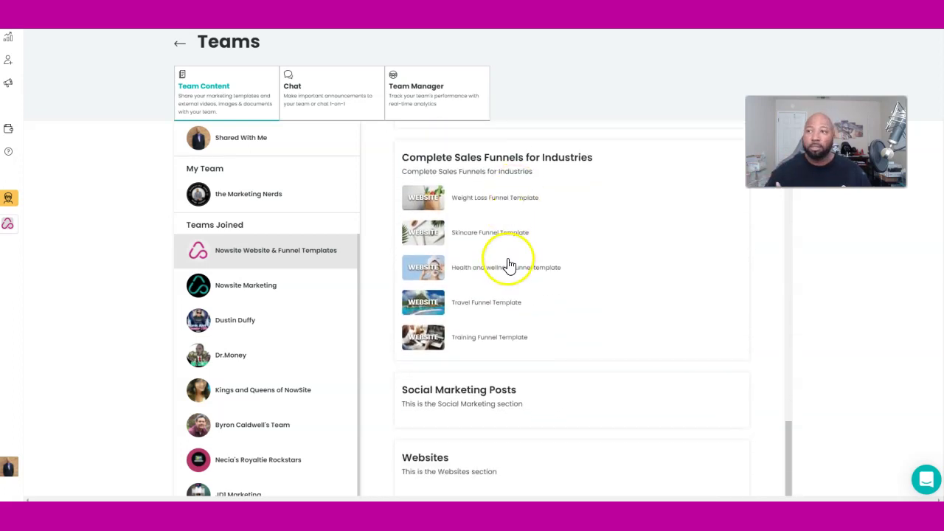
mouse_move(511, 260)
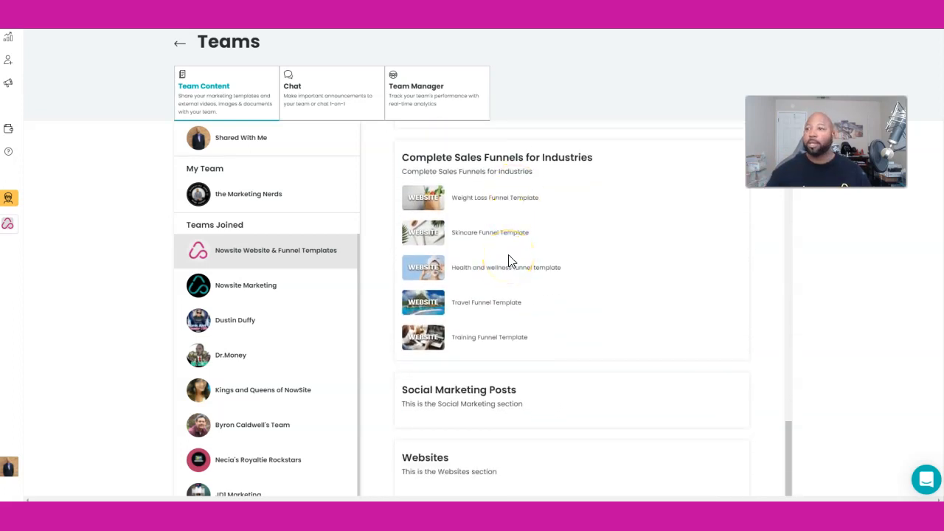
mouse_move(568, 227)
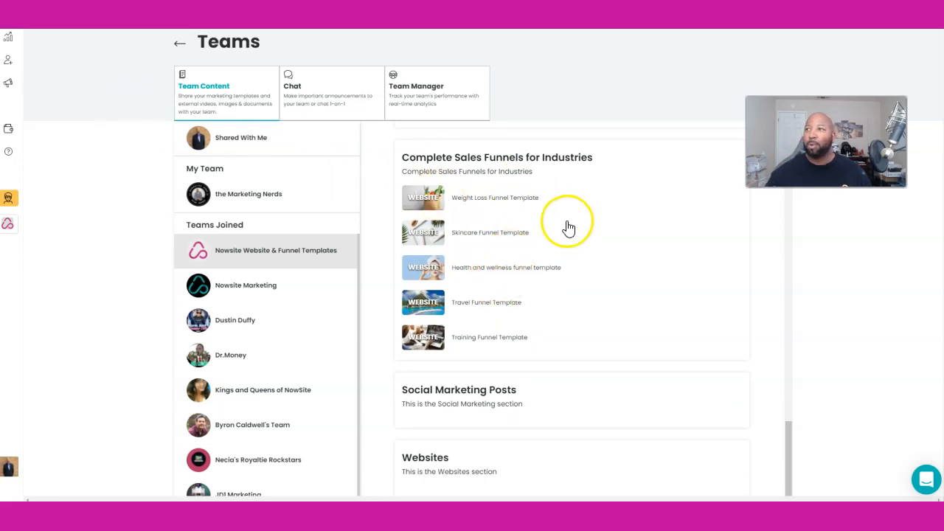
scroll(down, 3)
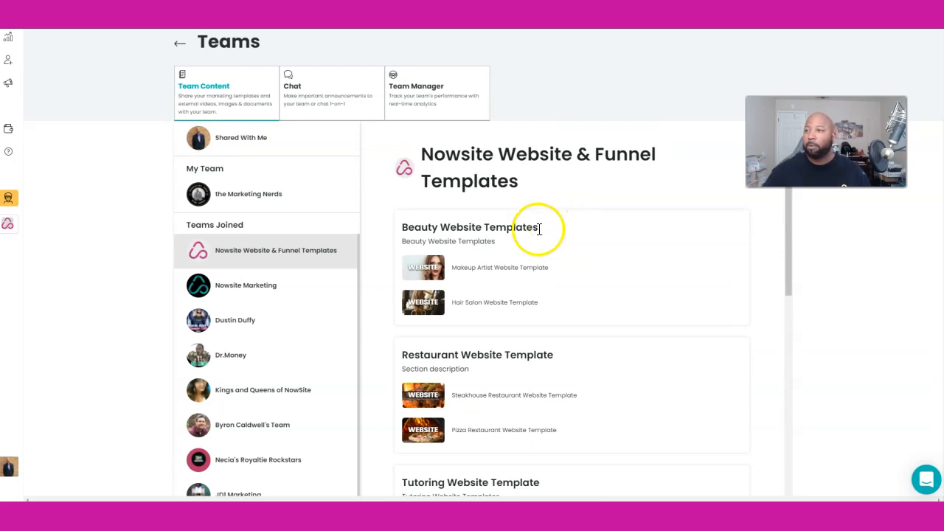
scroll(down, 3)
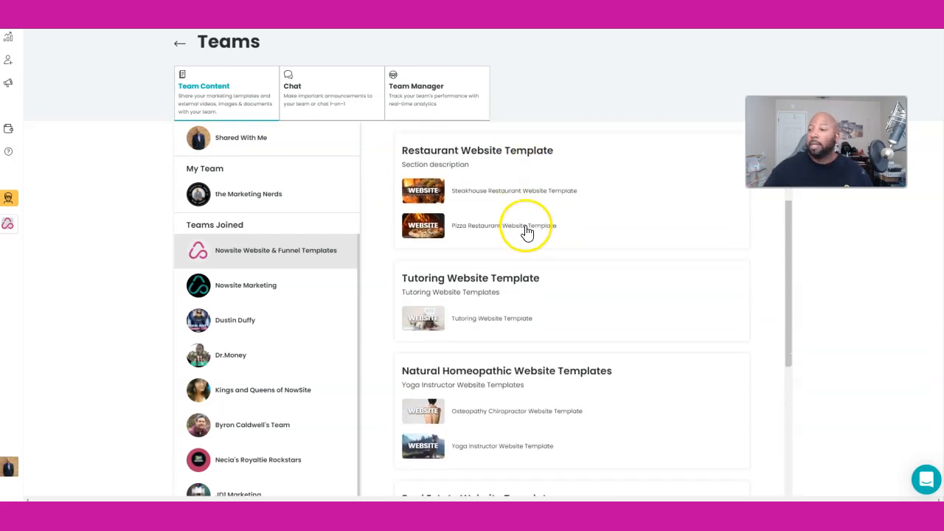
scroll(down, 3)
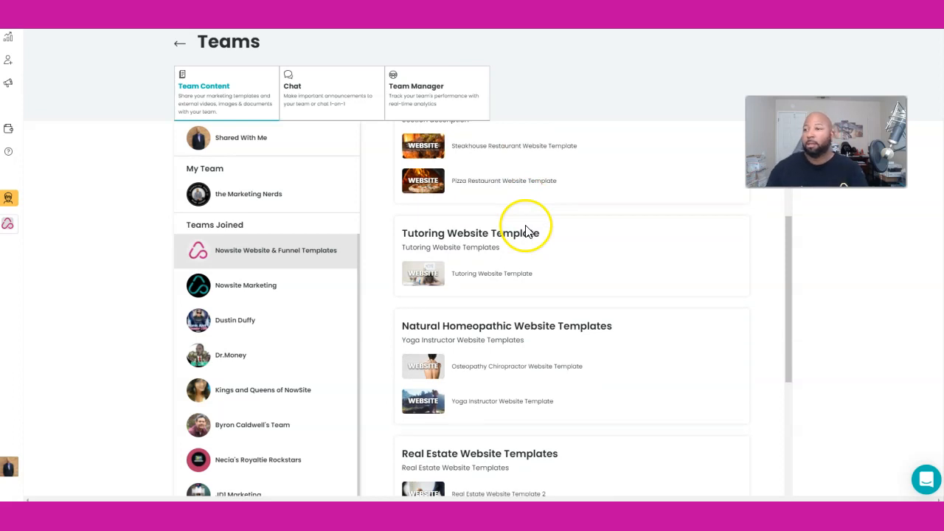